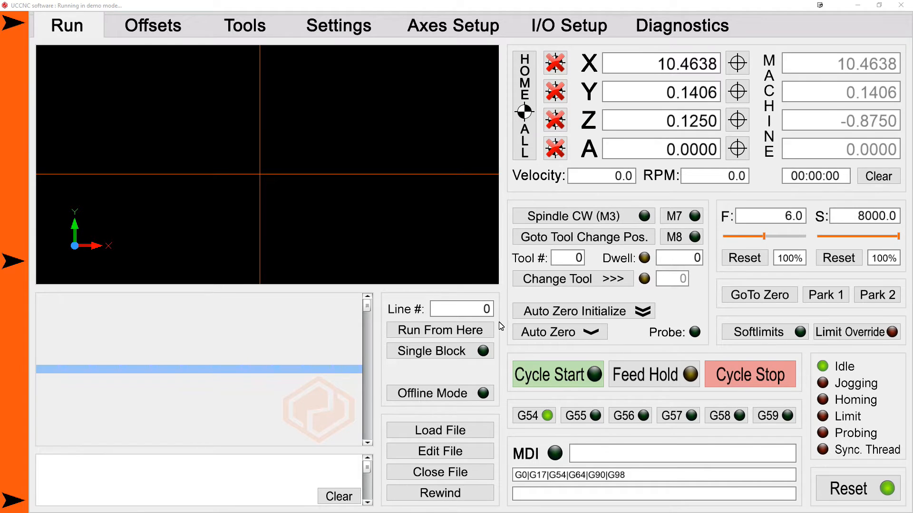
mouse_move(612, 331)
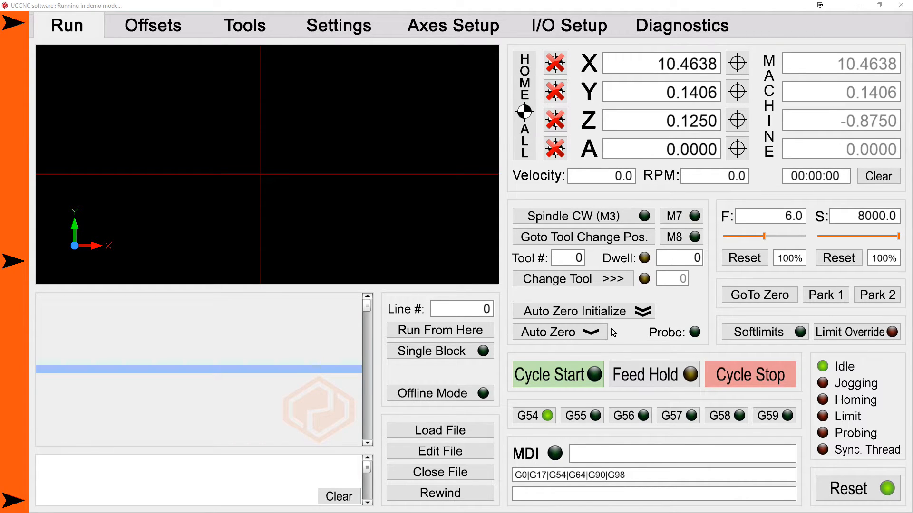
mouse_move(746, 251)
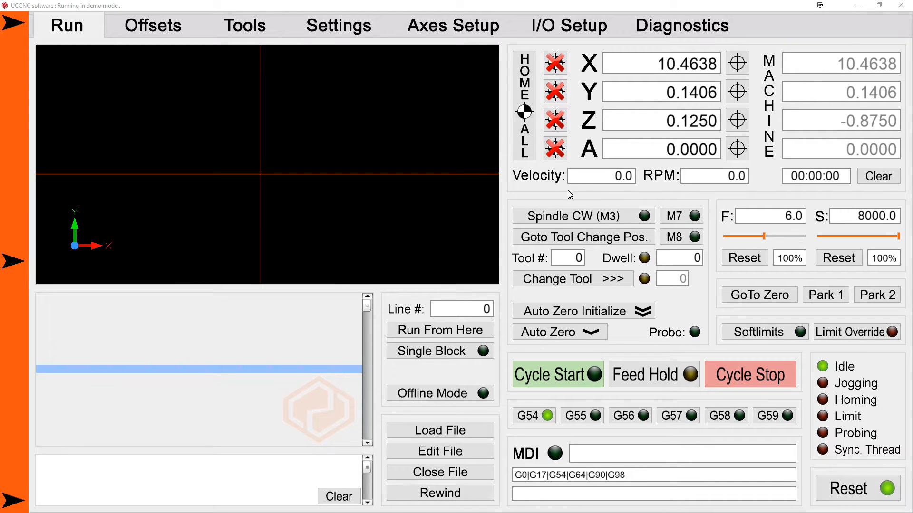
mouse_move(559, 208)
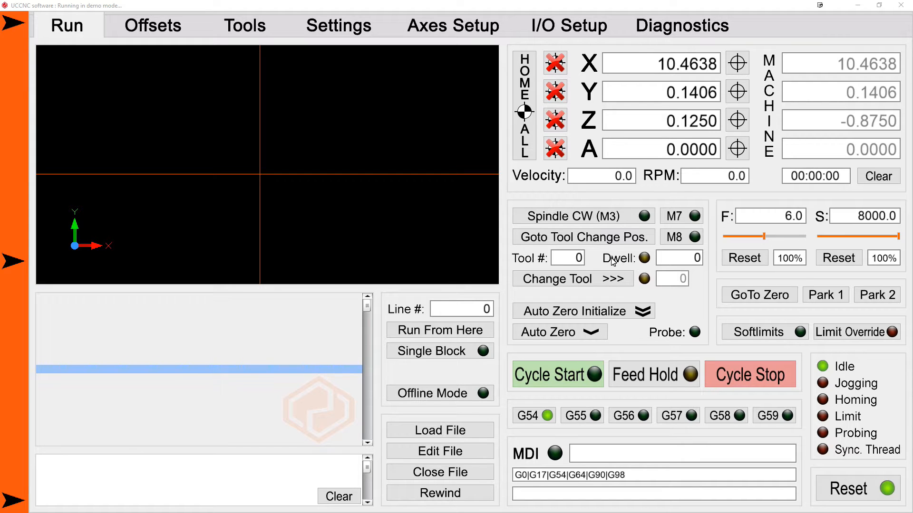
mouse_move(605, 308)
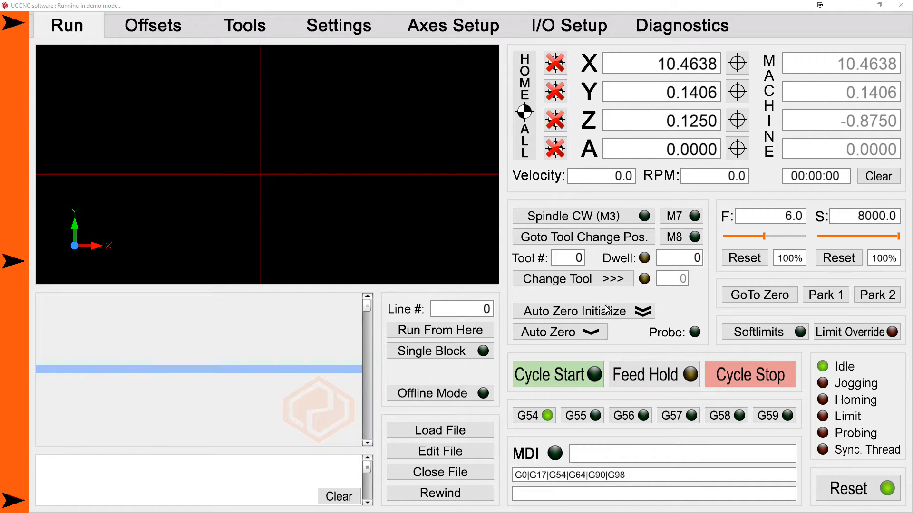
mouse_move(607, 333)
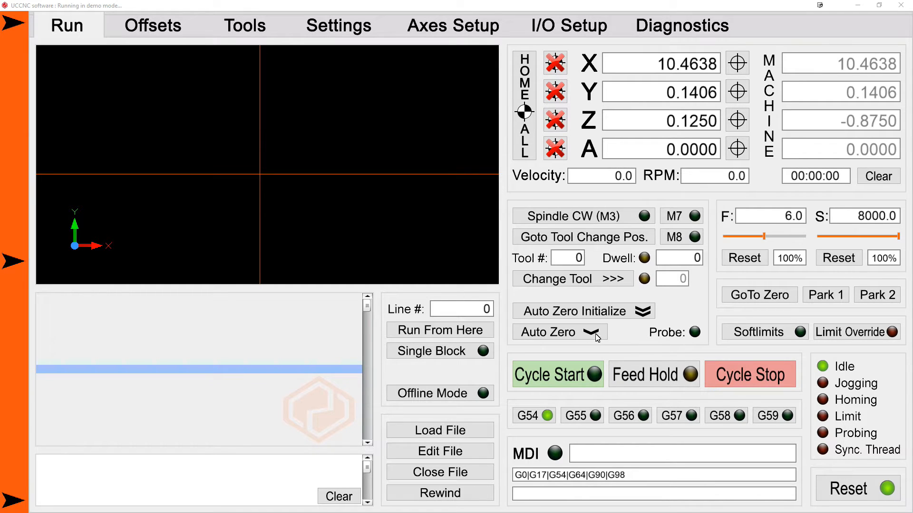
mouse_move(623, 340)
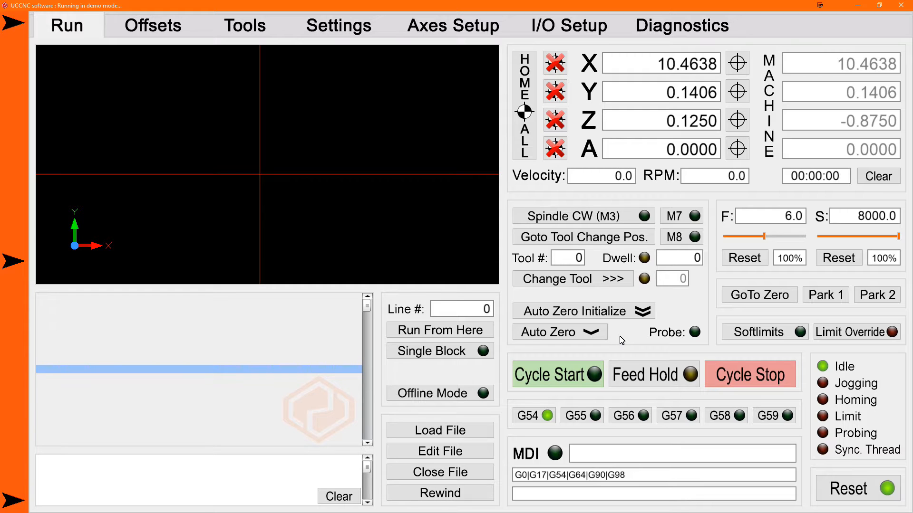
mouse_move(557, 344)
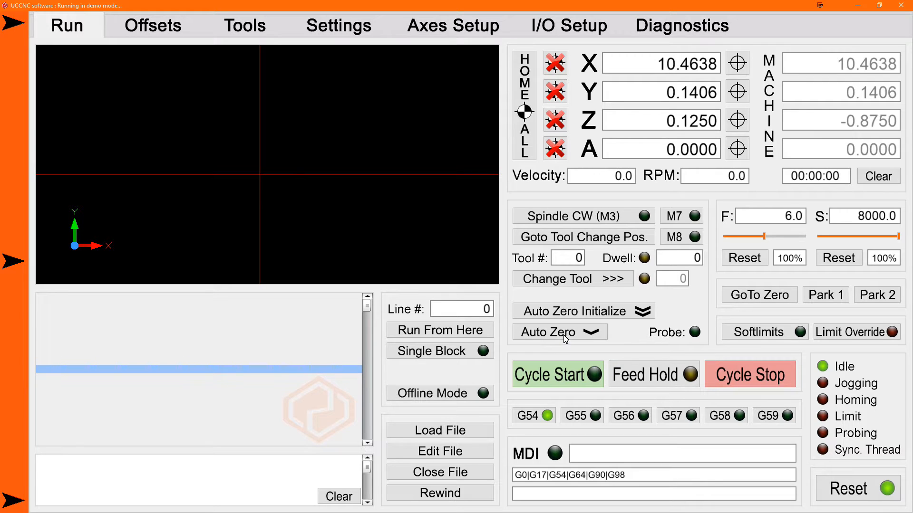
mouse_move(560, 334)
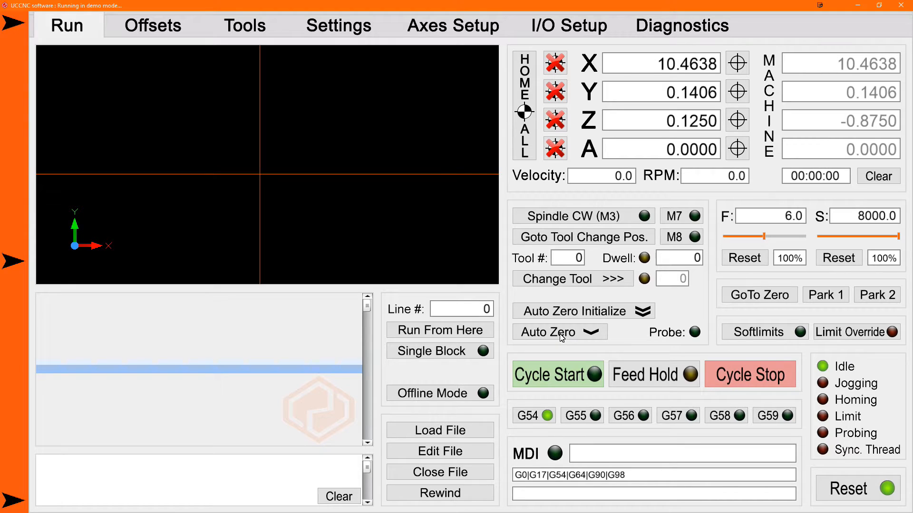
mouse_move(599, 321)
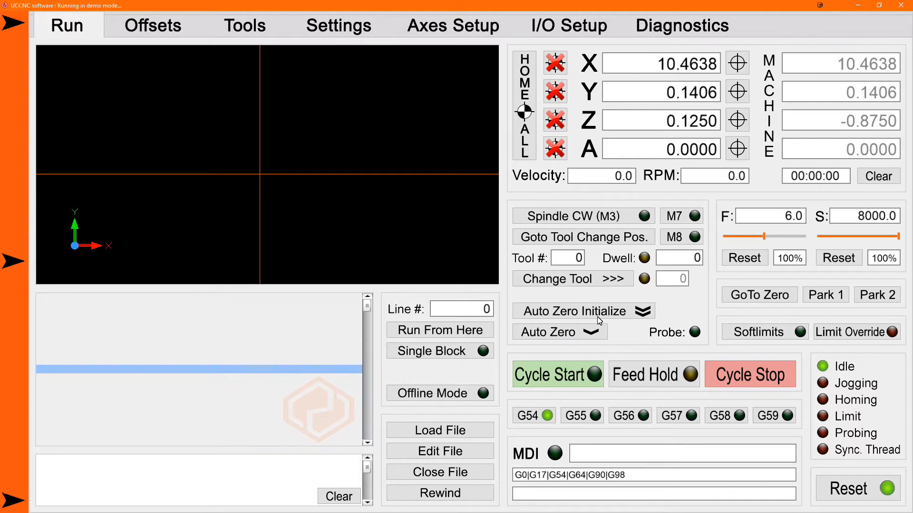
mouse_move(665, 316)
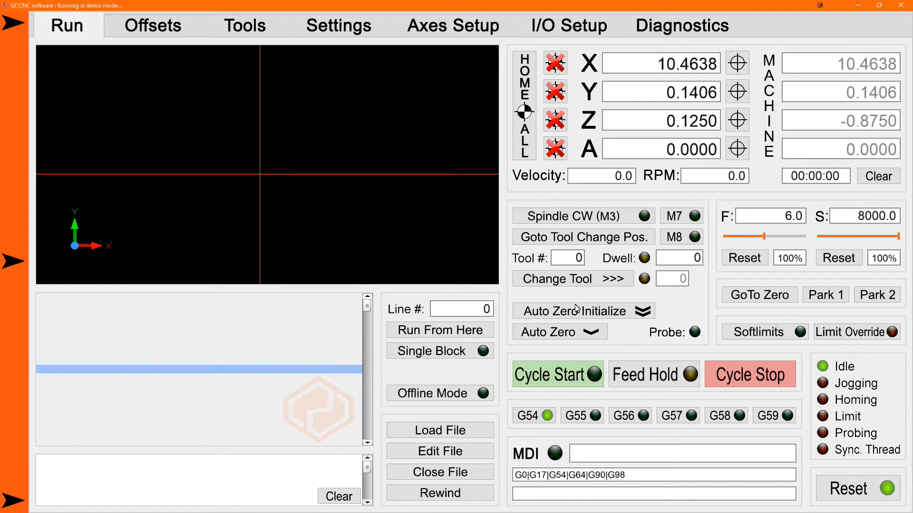
Step: Show the Function settings page with the Z axis auto zero values
click(338, 25)
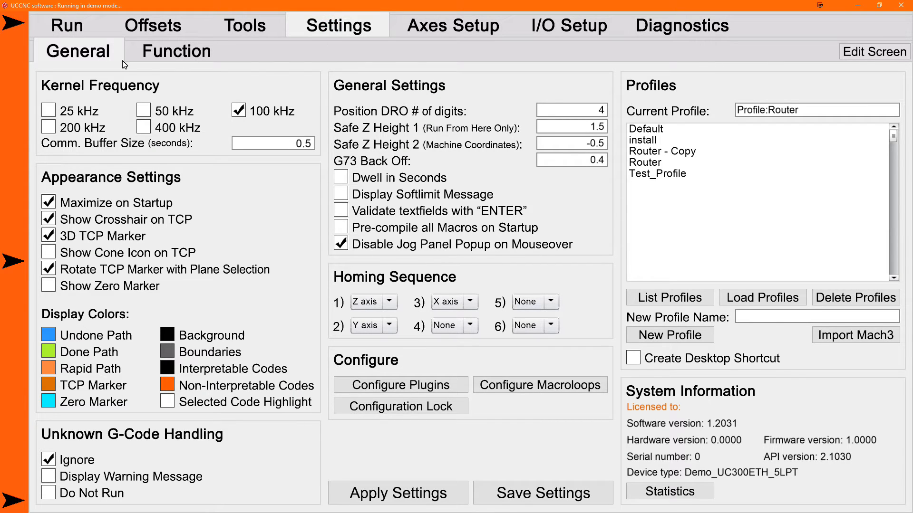
click(176, 51)
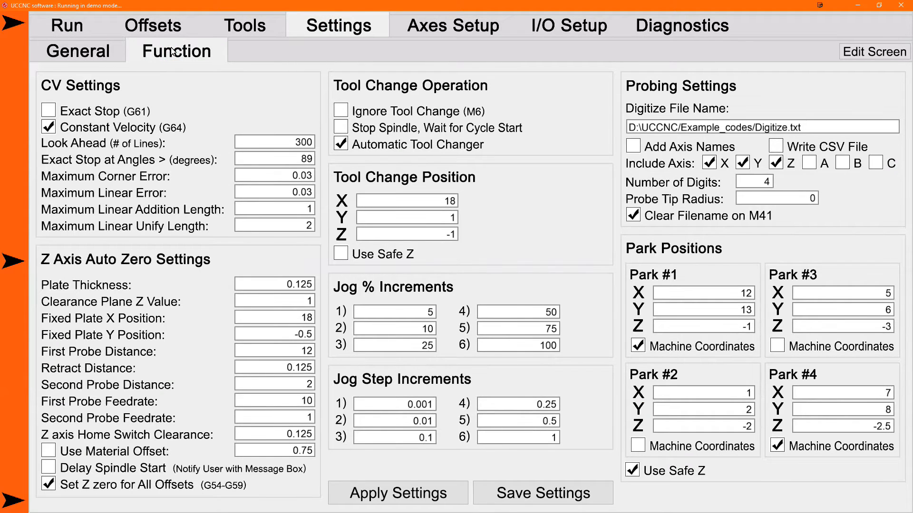
mouse_move(214, 235)
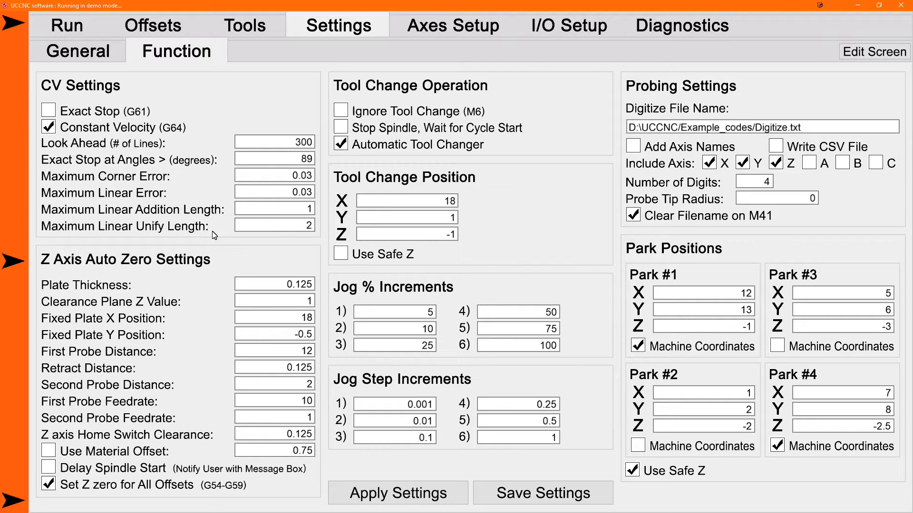
Step: Show the I/O Setup General page with probe and E-Stop pin assignments
click(567, 26)
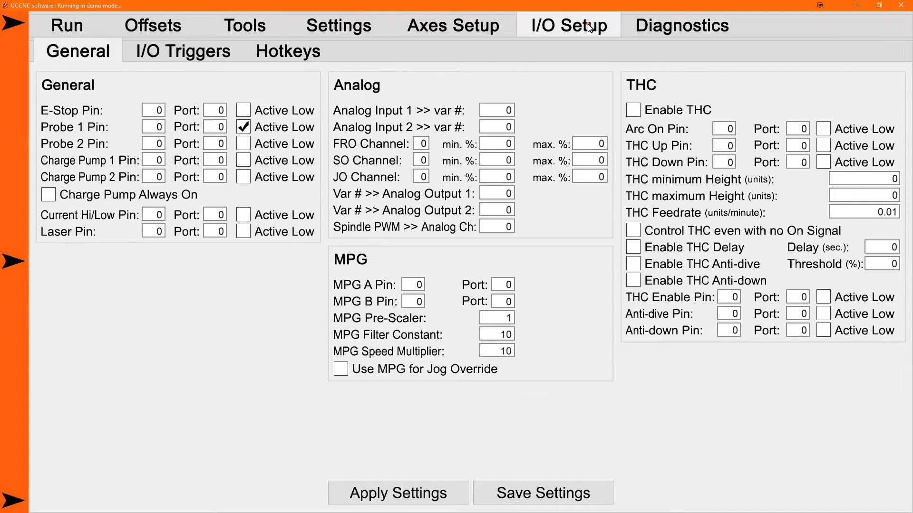
mouse_move(139, 134)
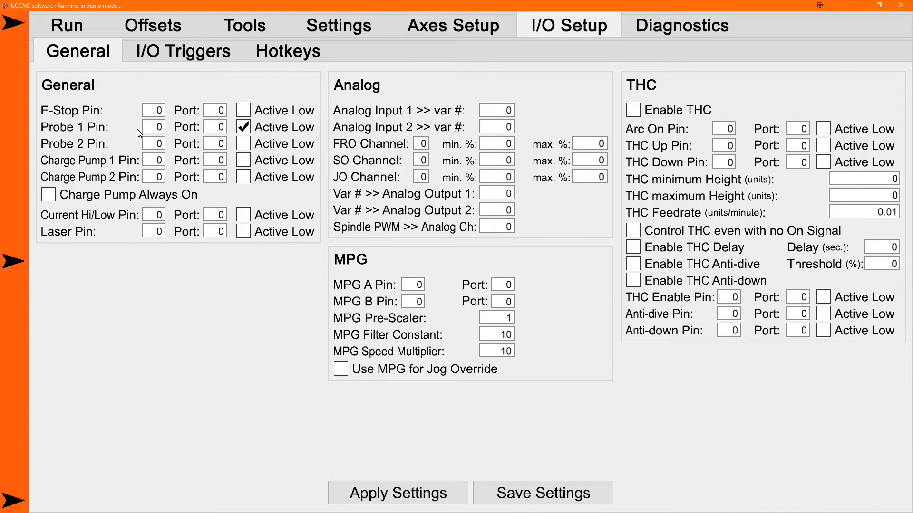
mouse_move(130, 133)
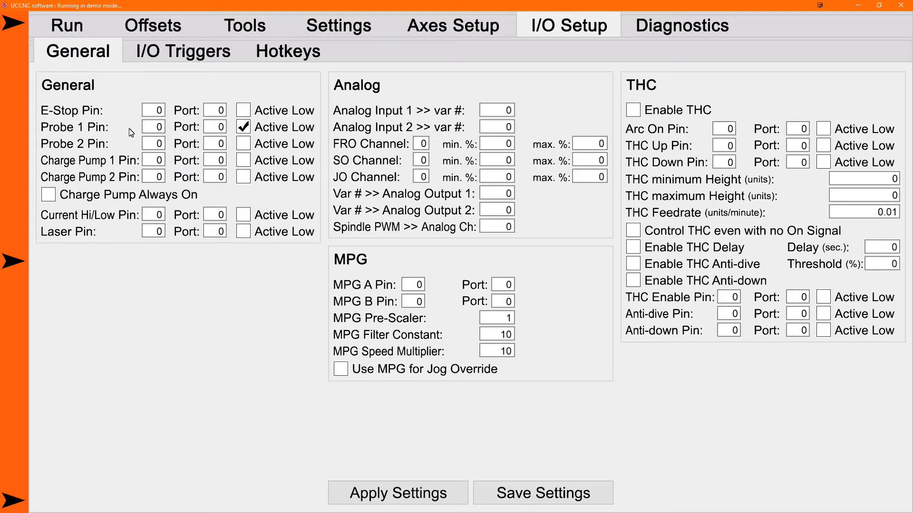
mouse_move(140, 151)
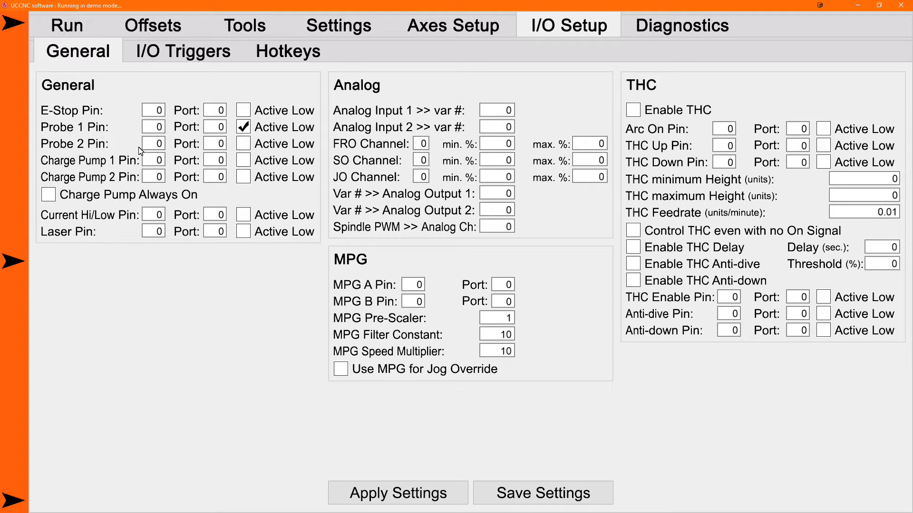
mouse_move(133, 141)
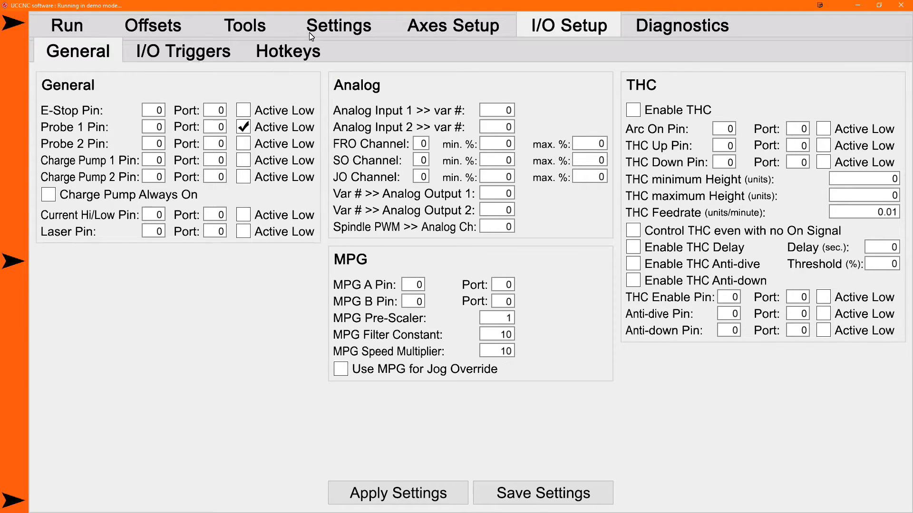
mouse_move(343, 31)
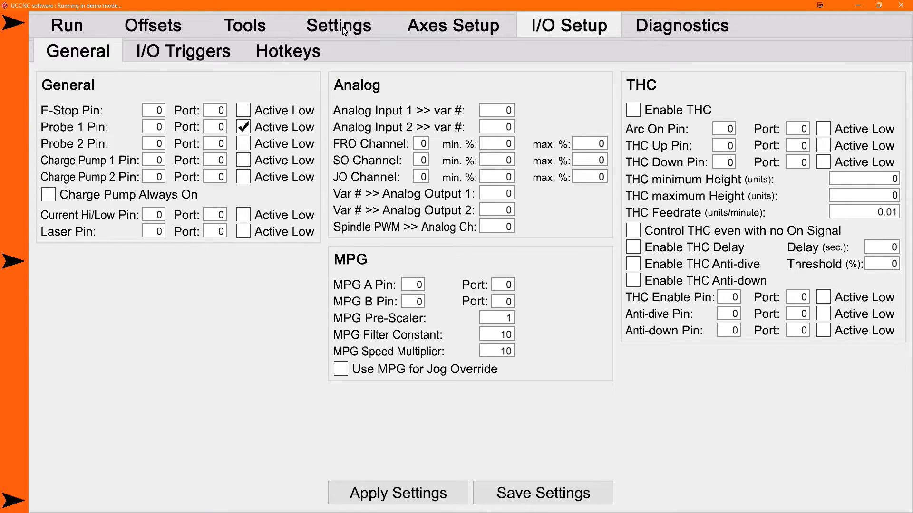
mouse_move(342, 30)
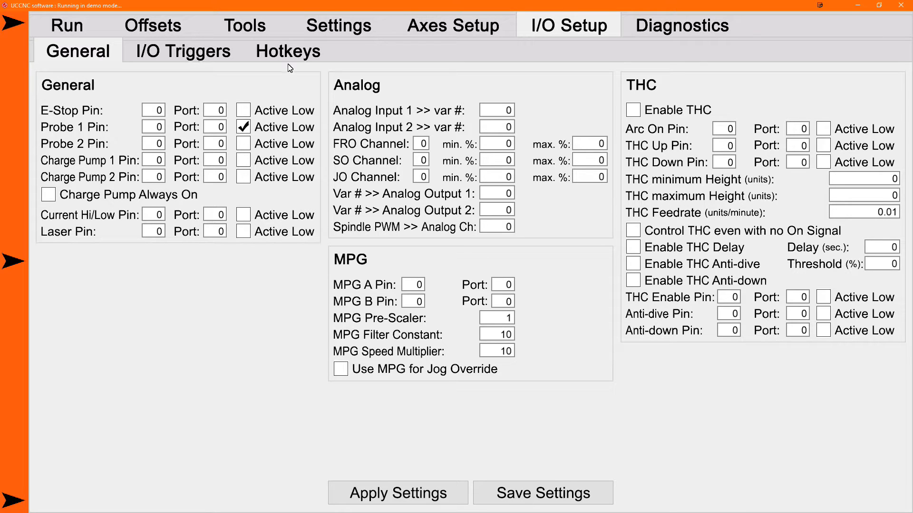
Step: Return to the Function settings to review plate thickness, plate position and probe distances
click(338, 26)
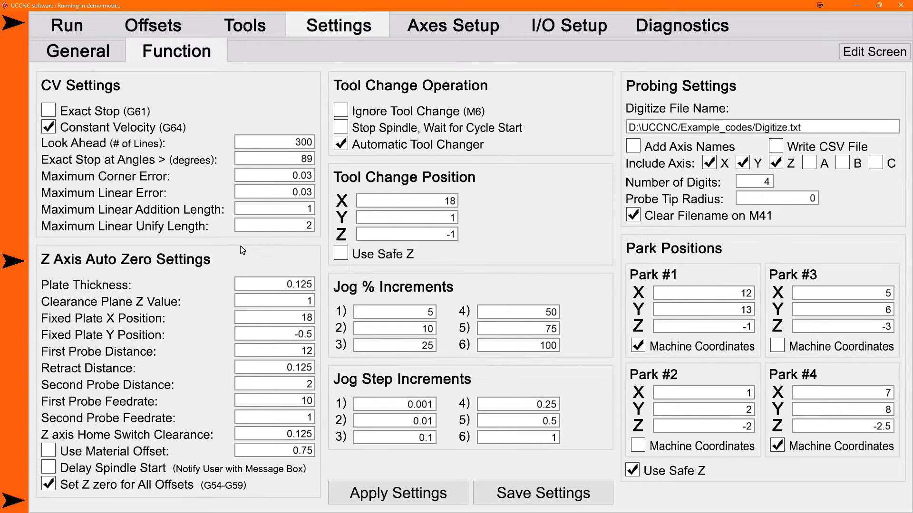
mouse_move(266, 284)
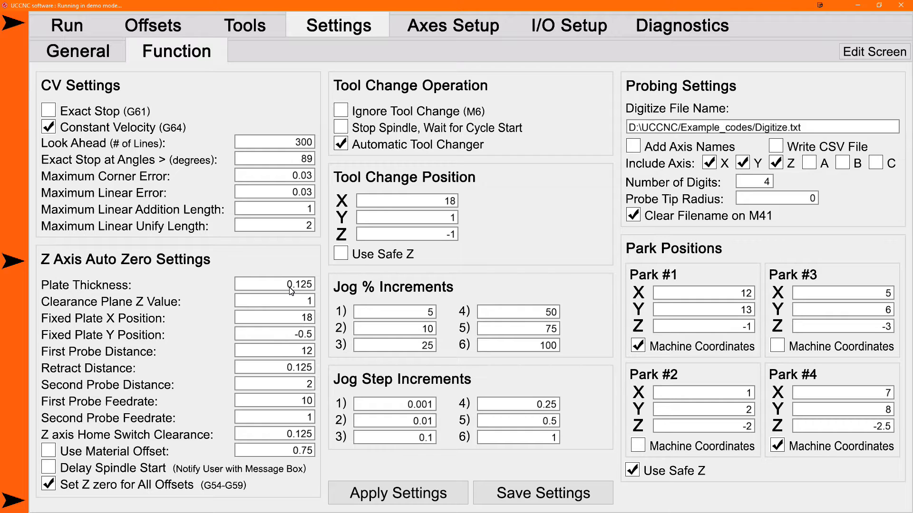
mouse_move(189, 296)
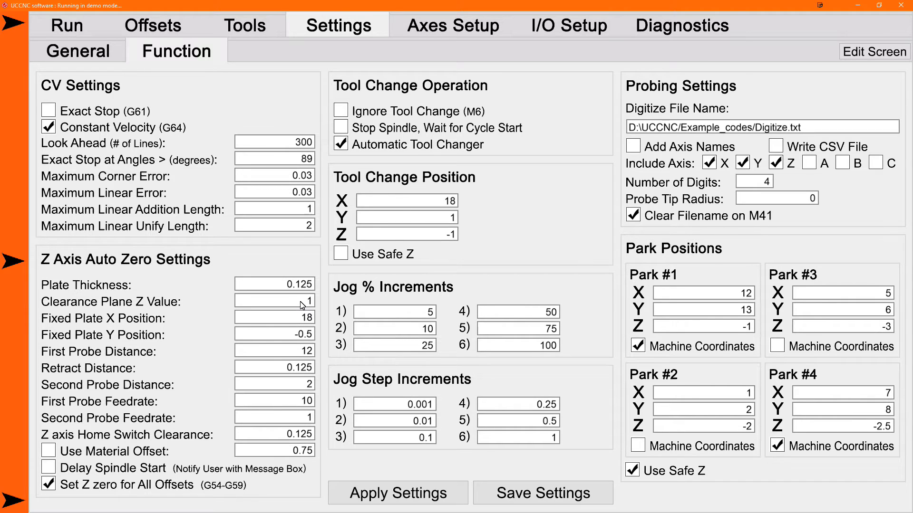
mouse_move(276, 326)
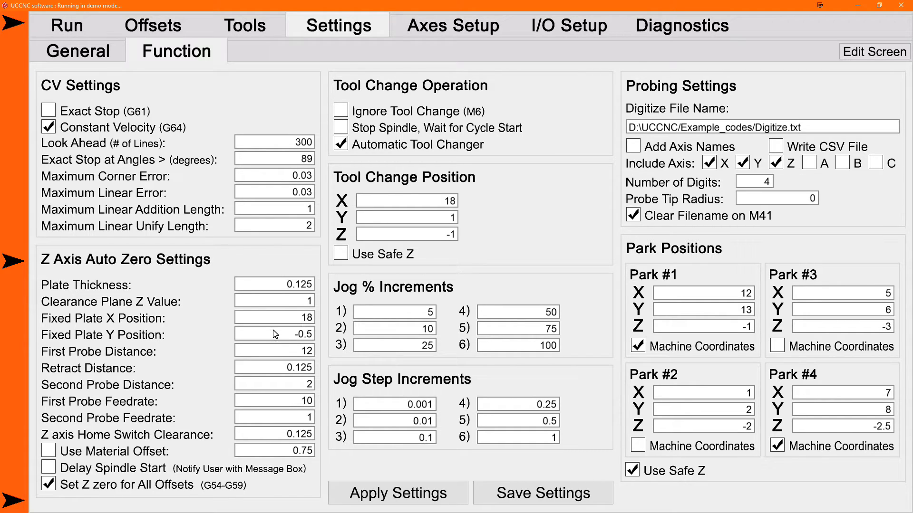
mouse_move(254, 314)
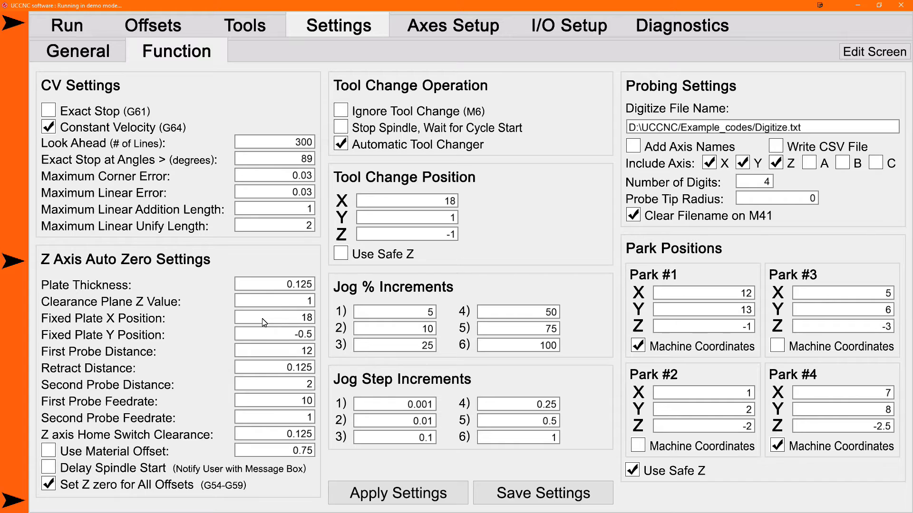
mouse_move(259, 332)
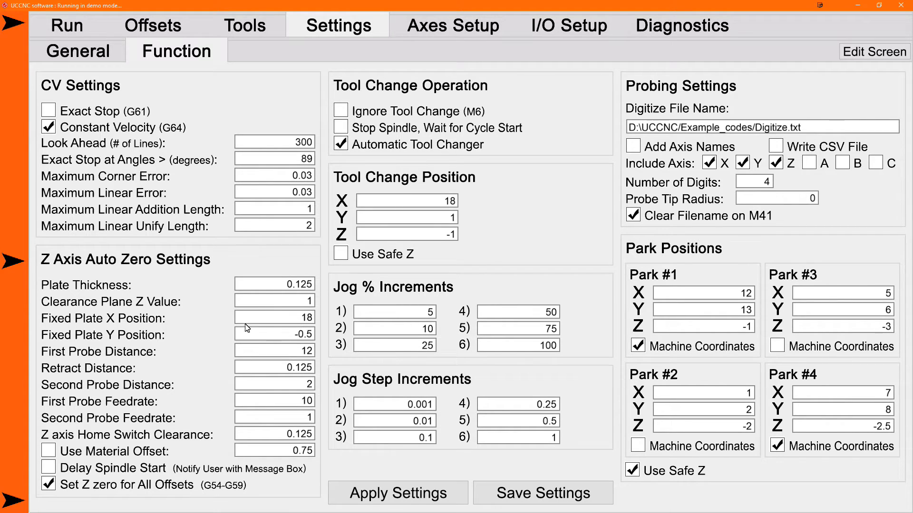
mouse_move(241, 361)
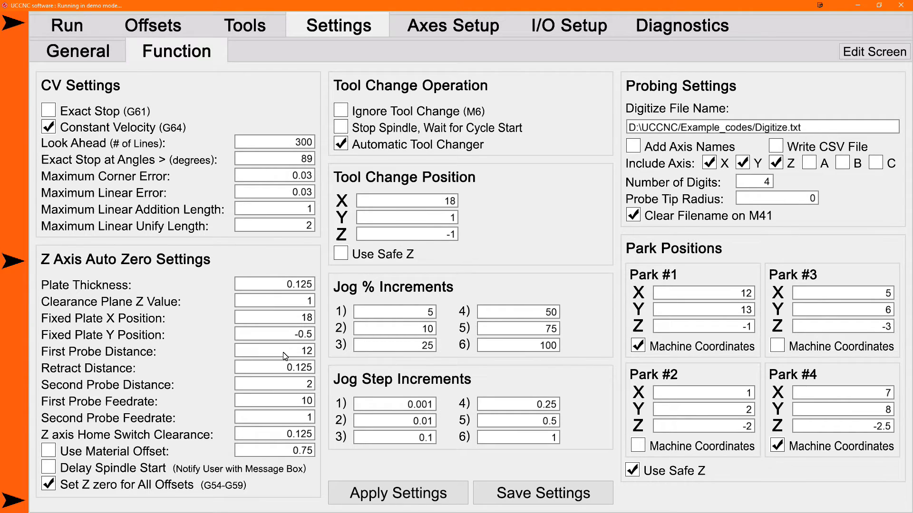
mouse_move(294, 358)
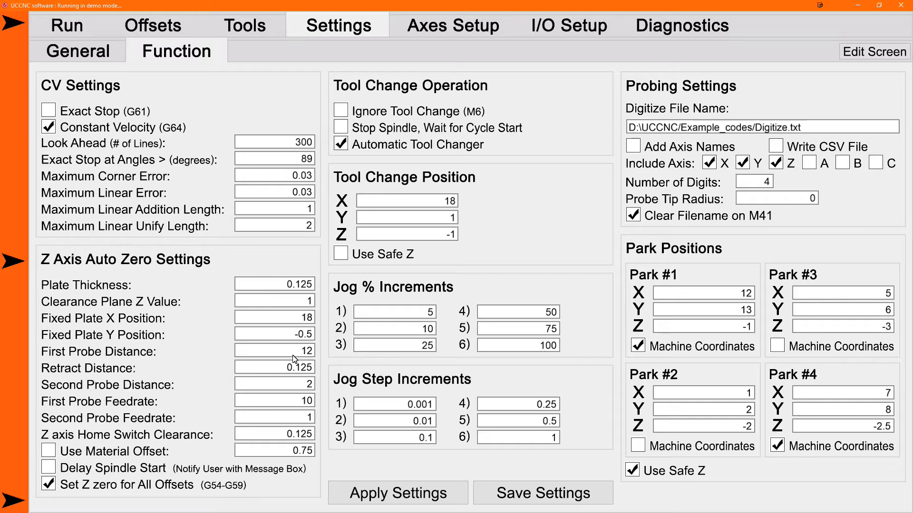
mouse_move(284, 355)
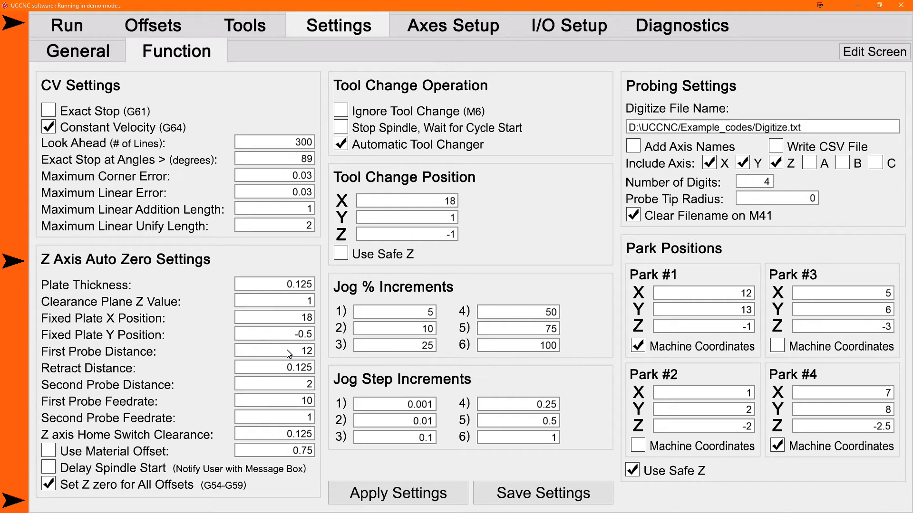
mouse_move(291, 353)
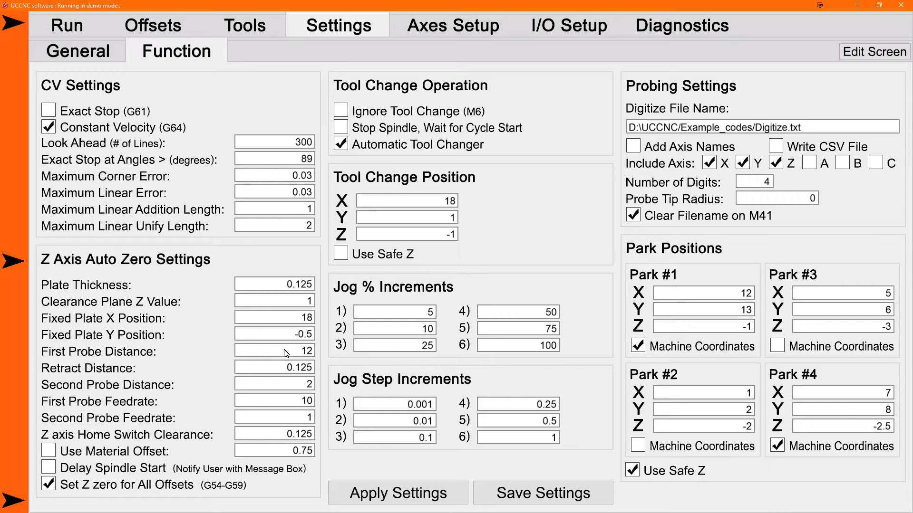
mouse_move(307, 371)
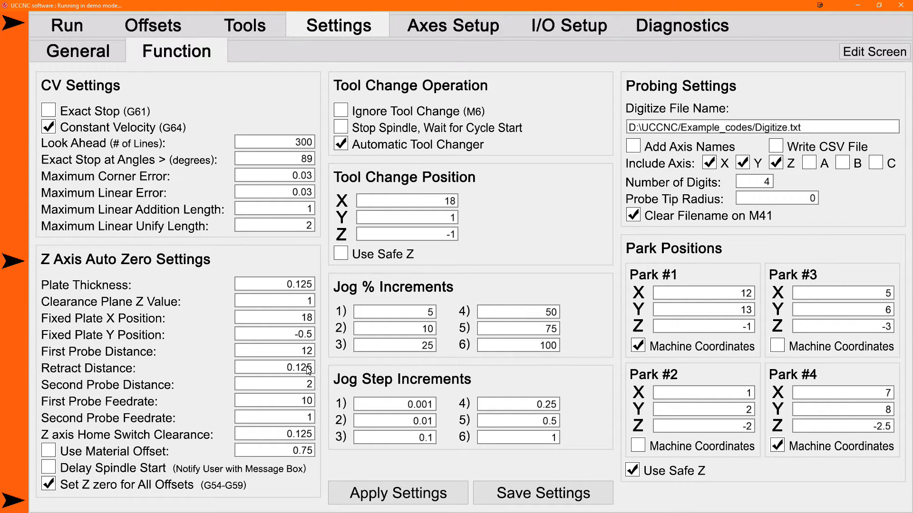
mouse_move(285, 390)
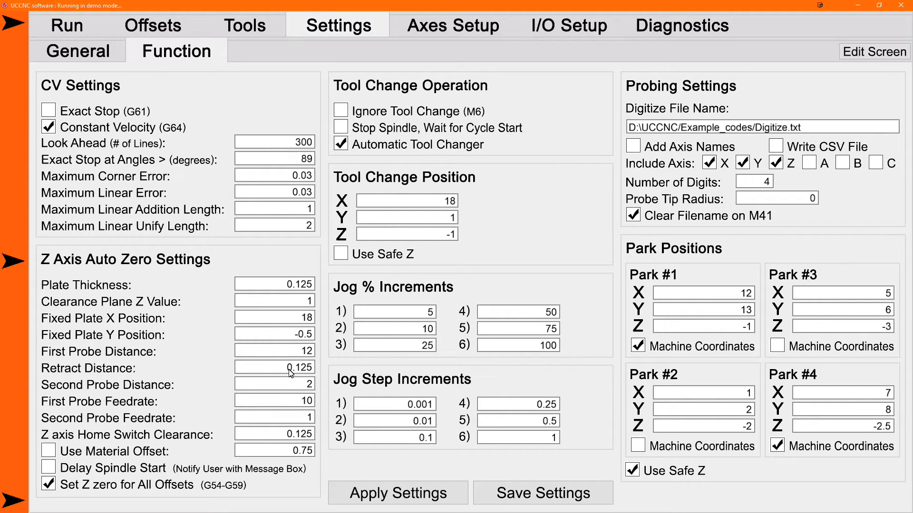
mouse_move(298, 388)
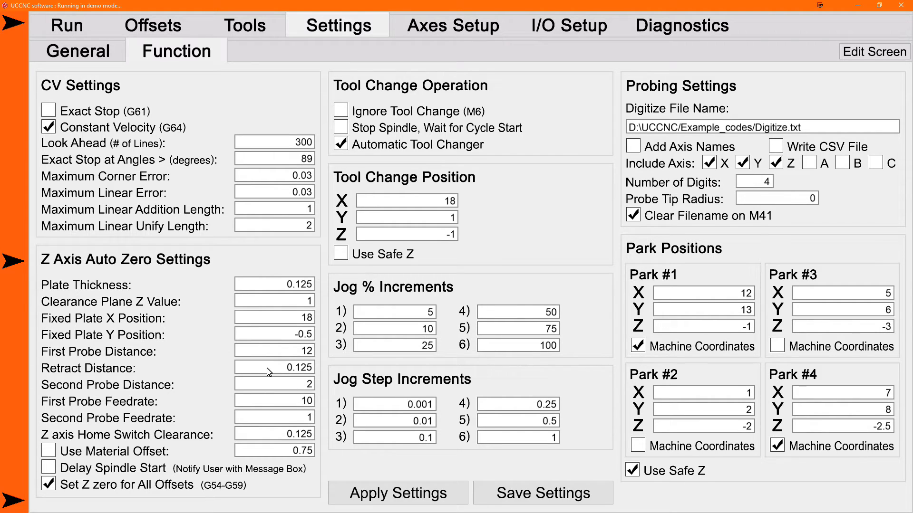
mouse_move(276, 371)
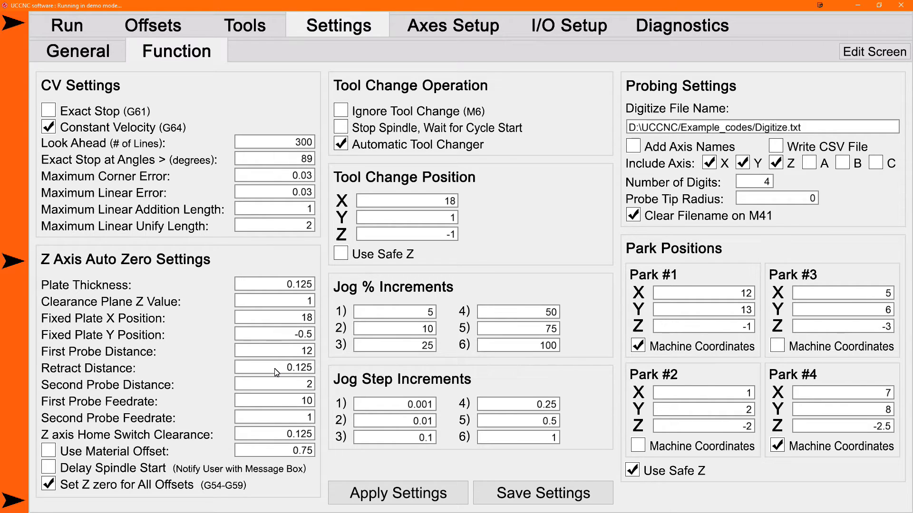
mouse_move(226, 397)
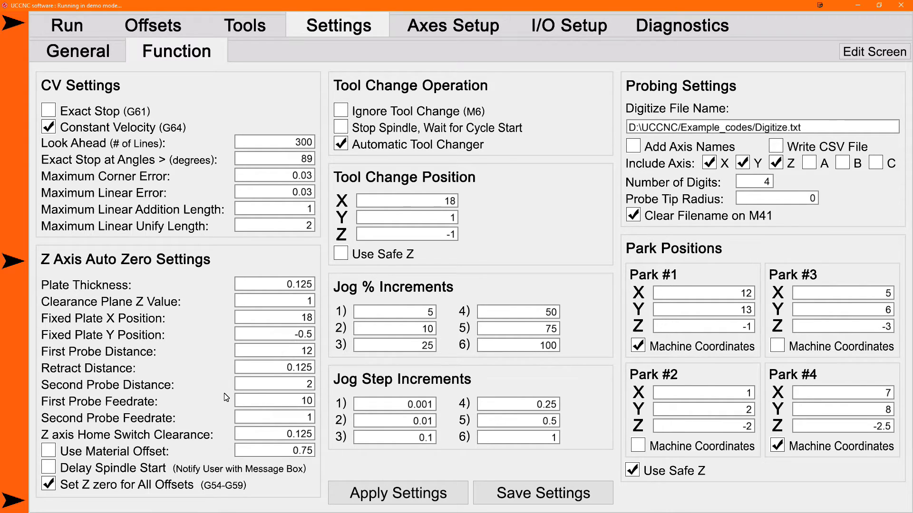
mouse_move(264, 446)
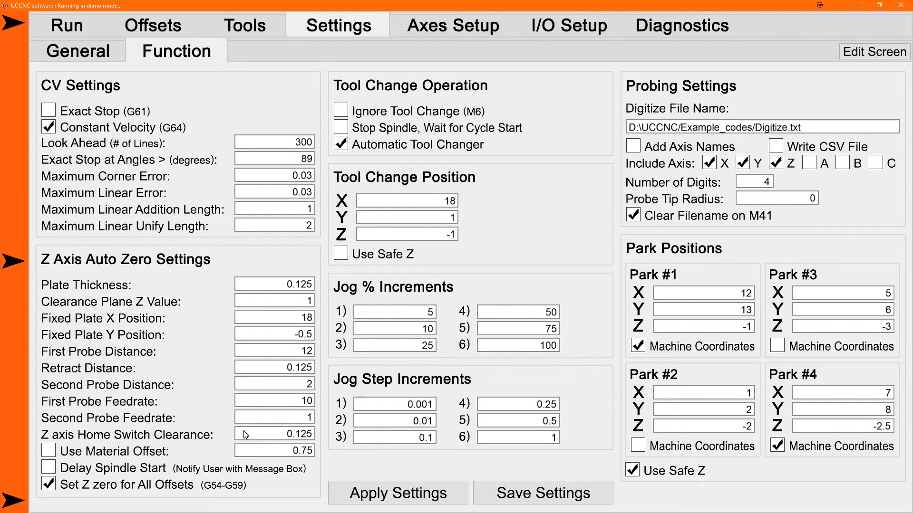
mouse_move(218, 377)
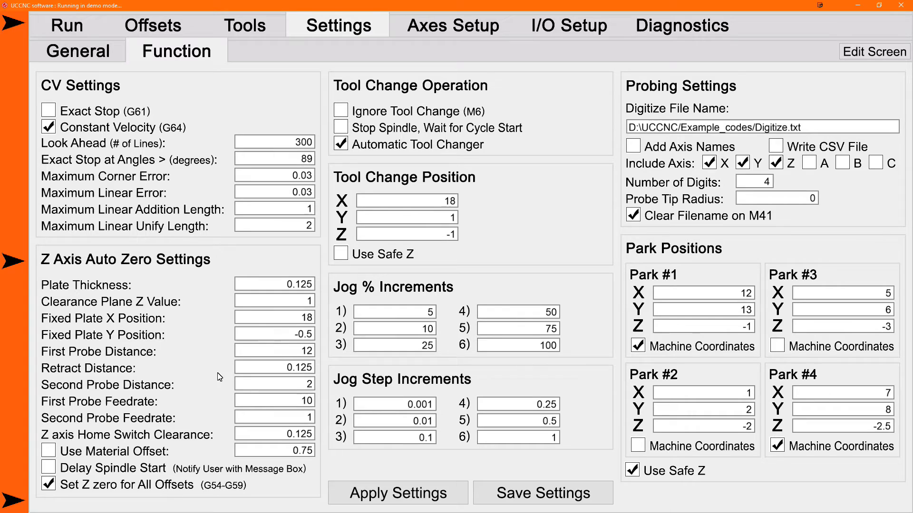
mouse_move(203, 304)
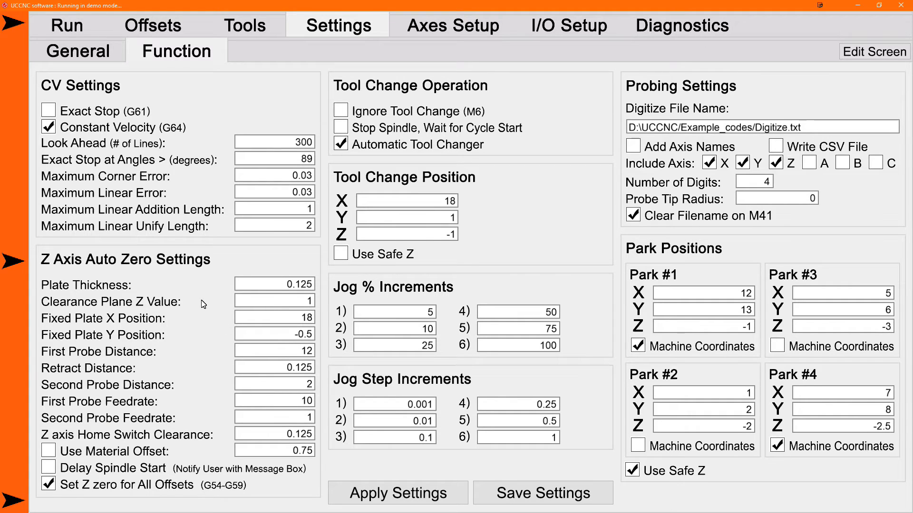
mouse_move(254, 301)
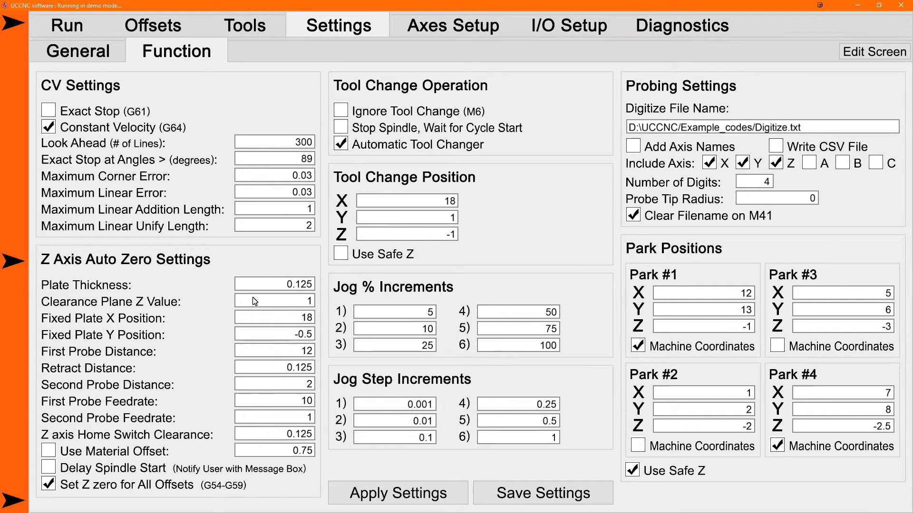
mouse_move(277, 306)
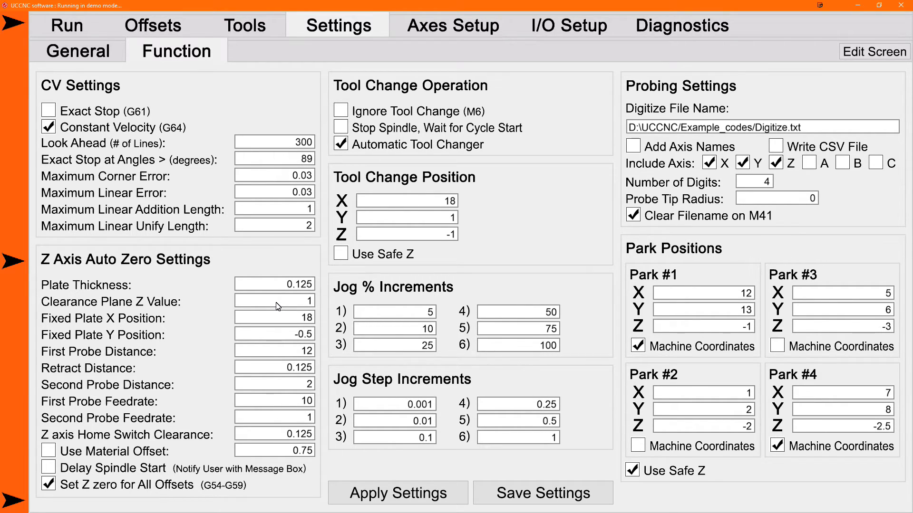
mouse_move(259, 430)
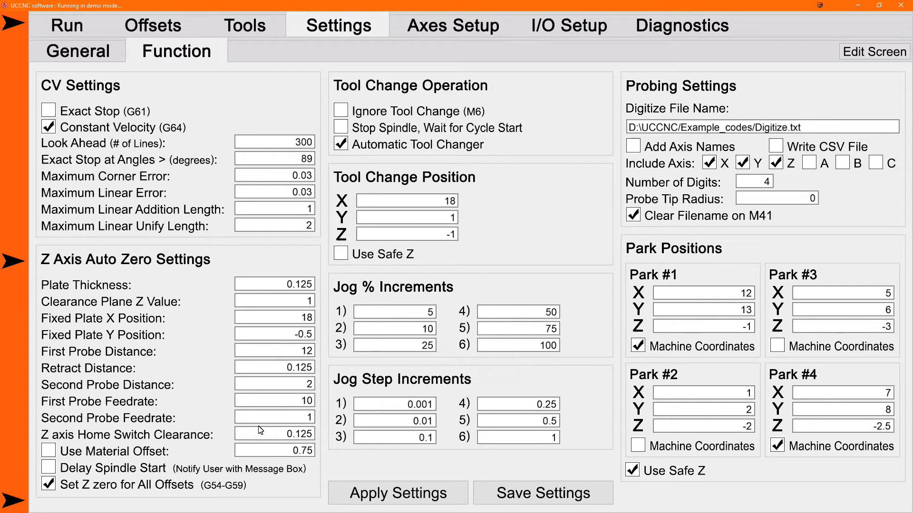
mouse_move(265, 307)
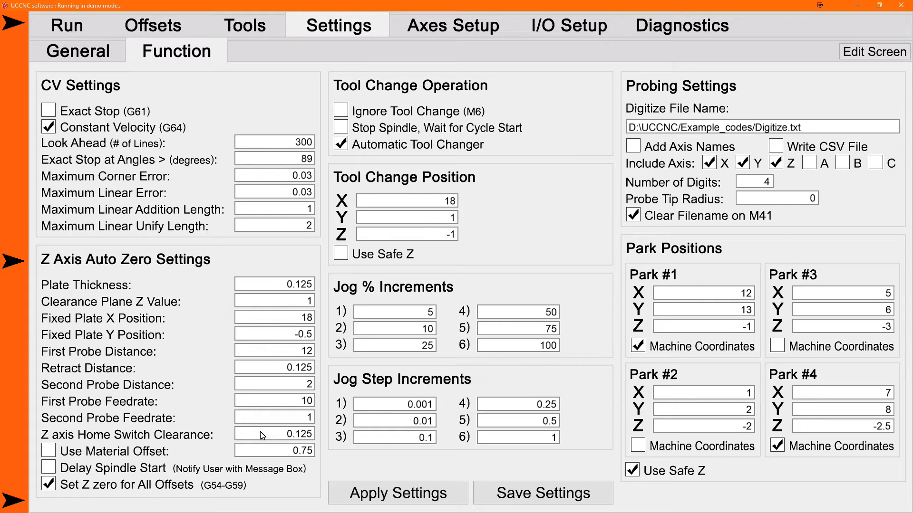
mouse_move(275, 436)
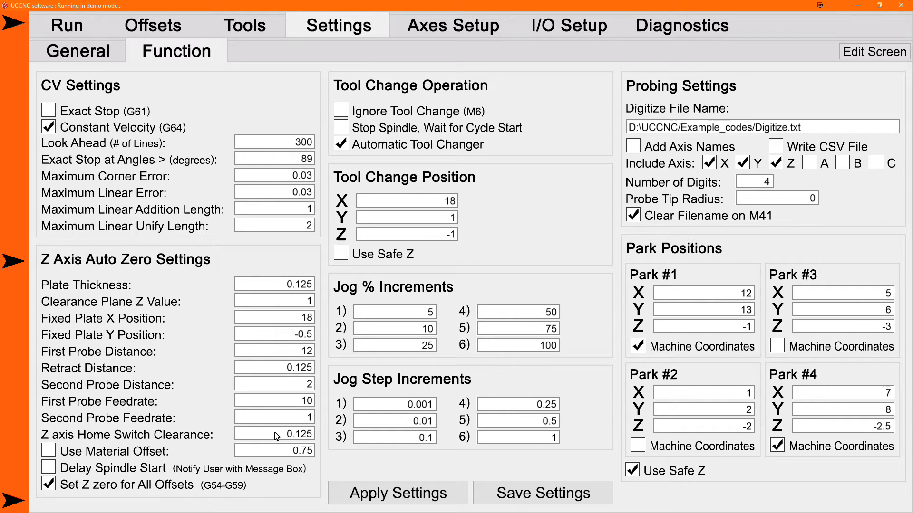
mouse_move(280, 438)
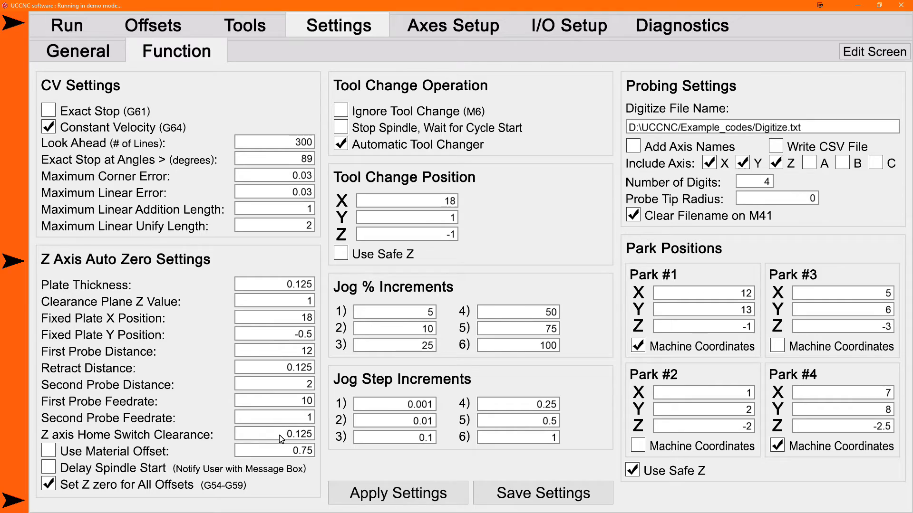
mouse_move(276, 441)
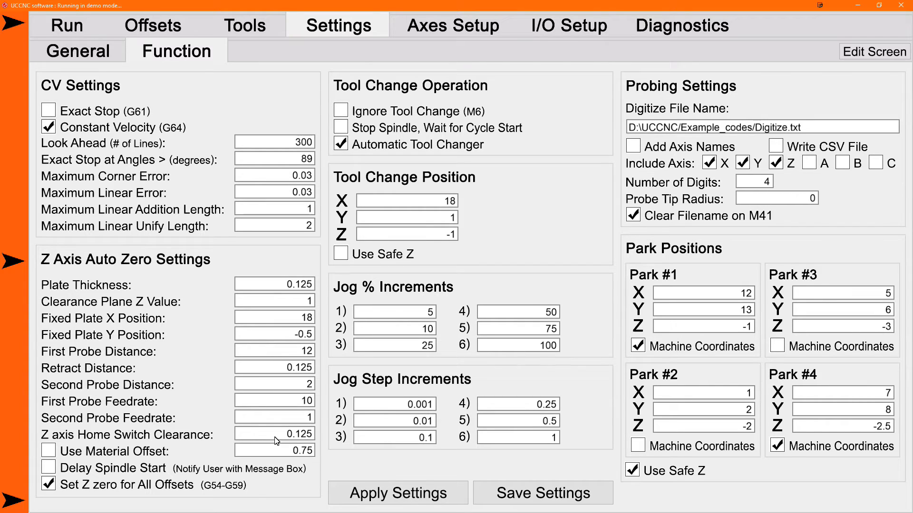
mouse_move(264, 438)
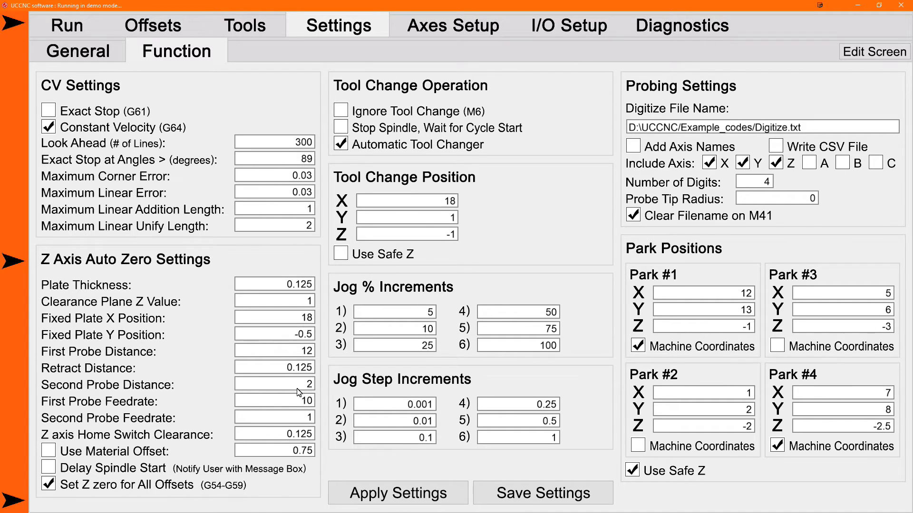
mouse_move(281, 444)
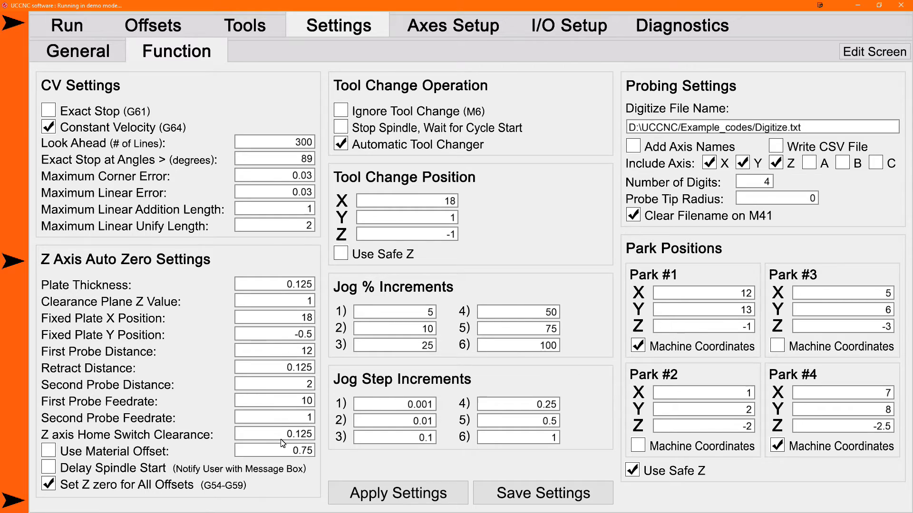
mouse_move(264, 437)
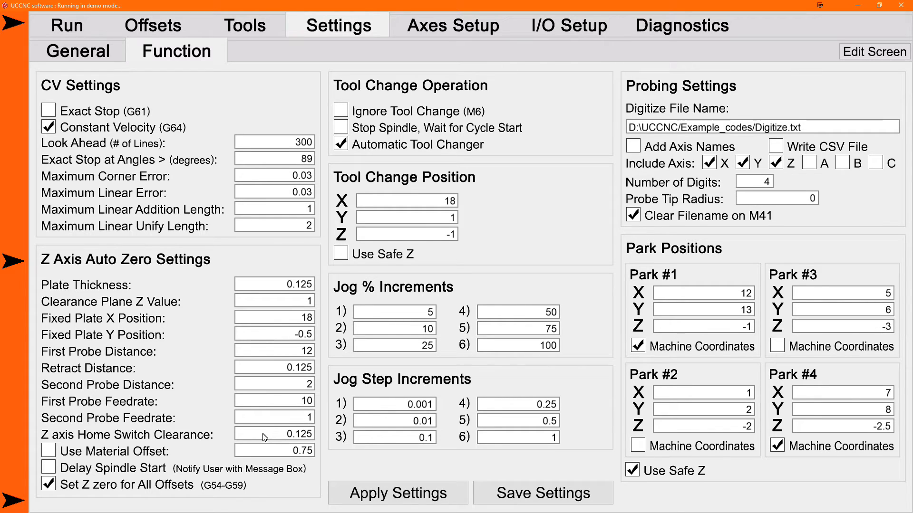
mouse_move(274, 441)
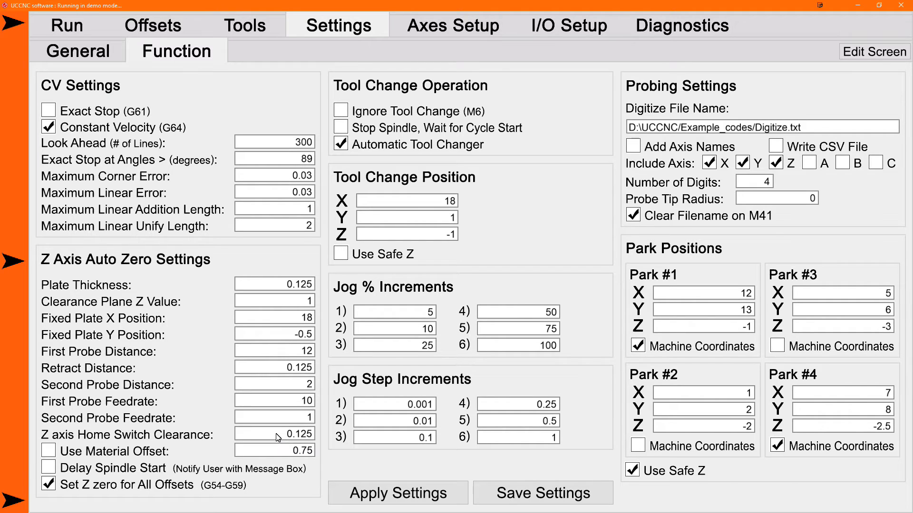
mouse_move(127, 397)
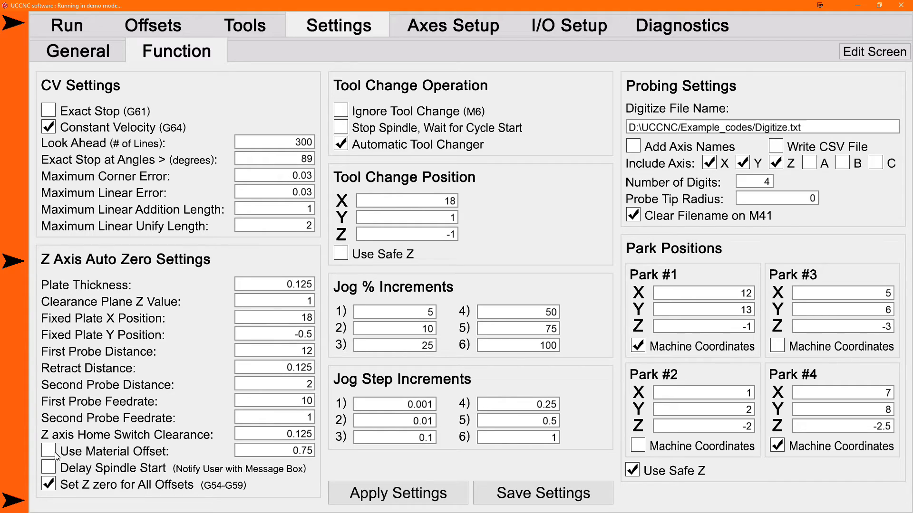
click(47, 451)
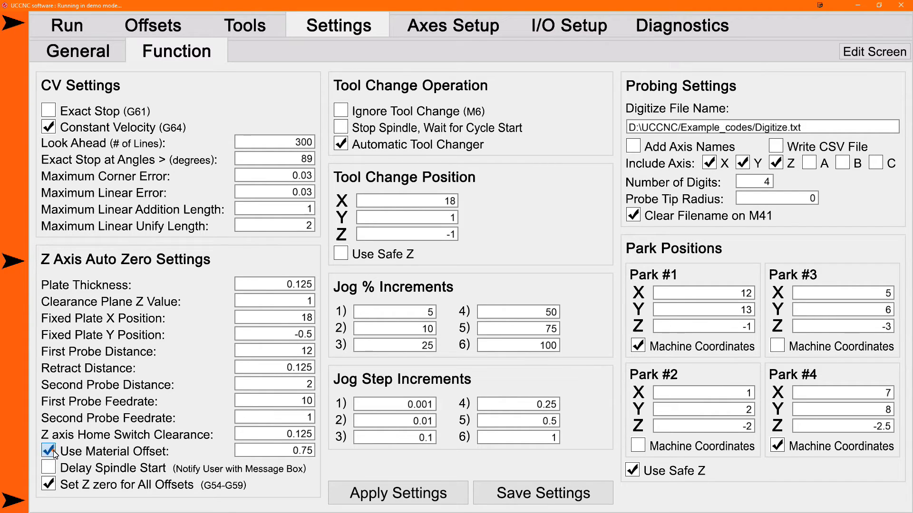
click(47, 451)
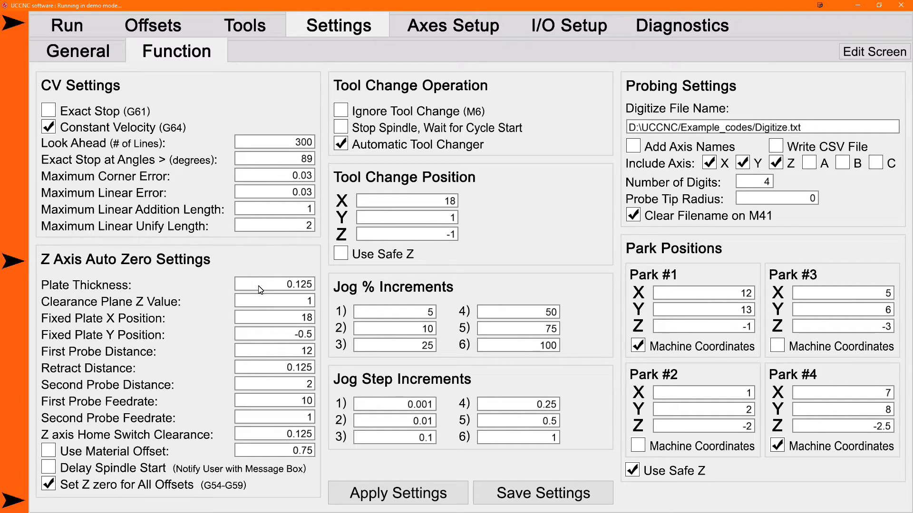
mouse_move(280, 444)
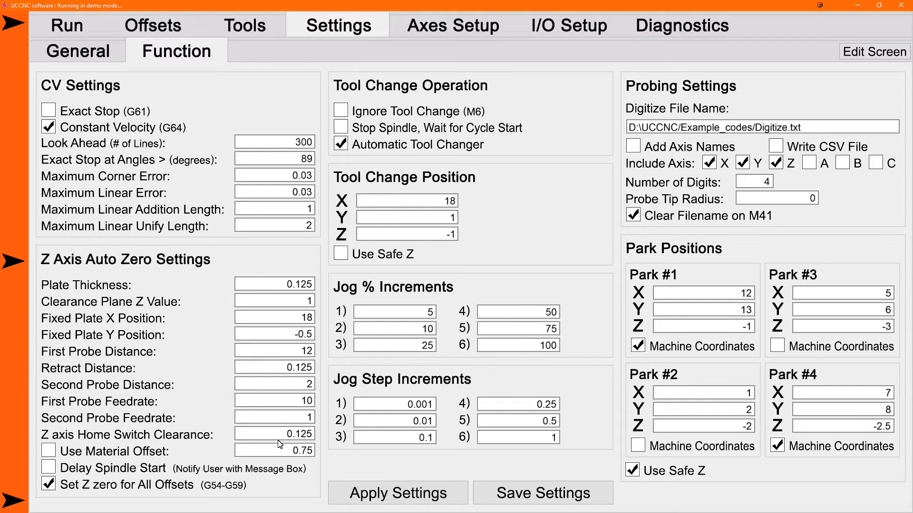
mouse_move(295, 453)
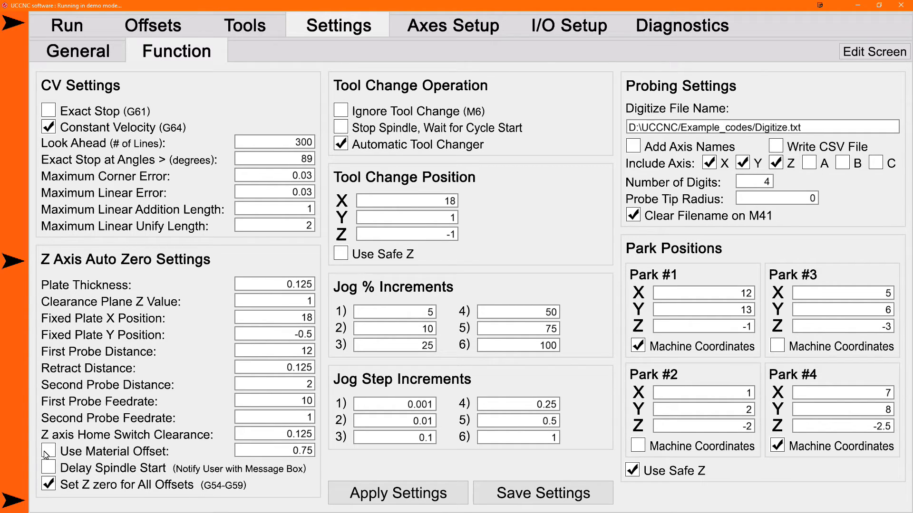
click(48, 451)
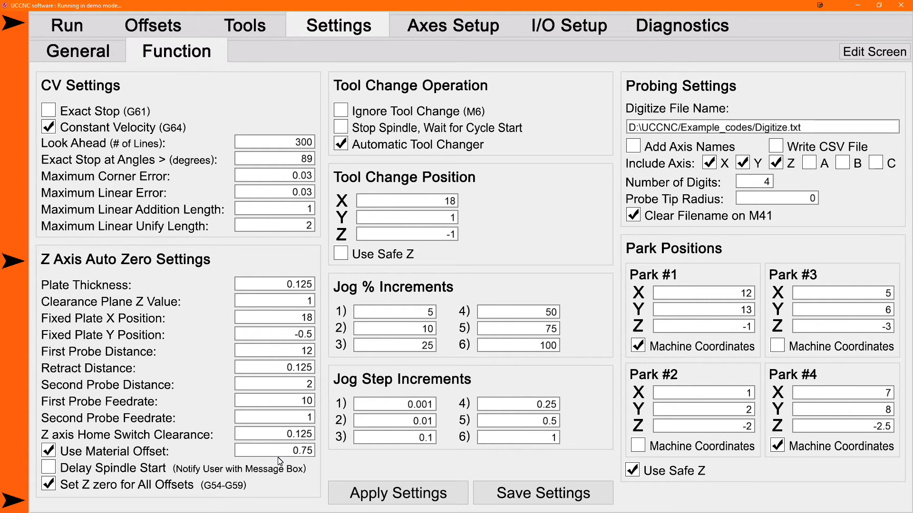
mouse_move(264, 453)
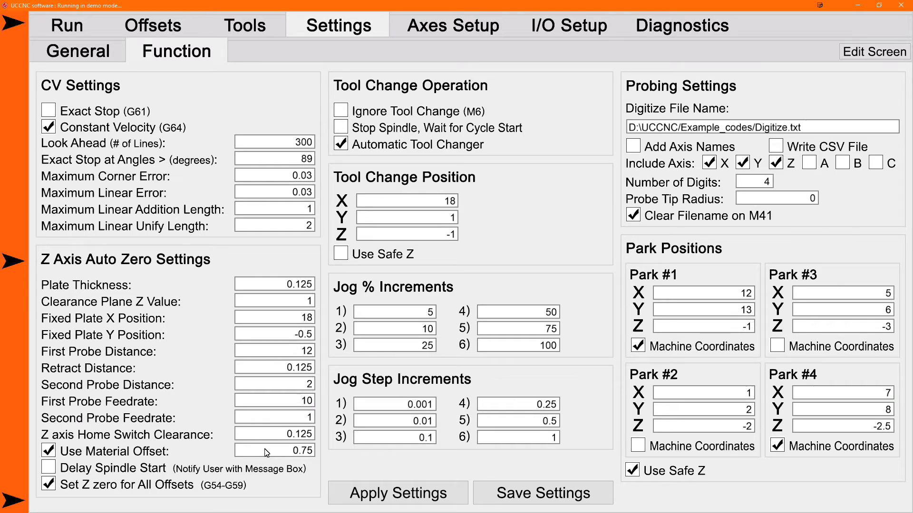
click(48, 451)
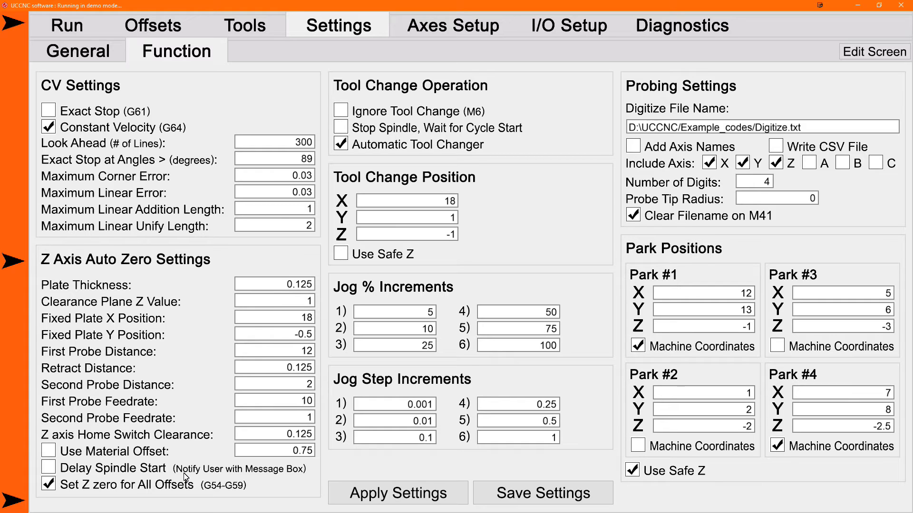
mouse_move(202, 439)
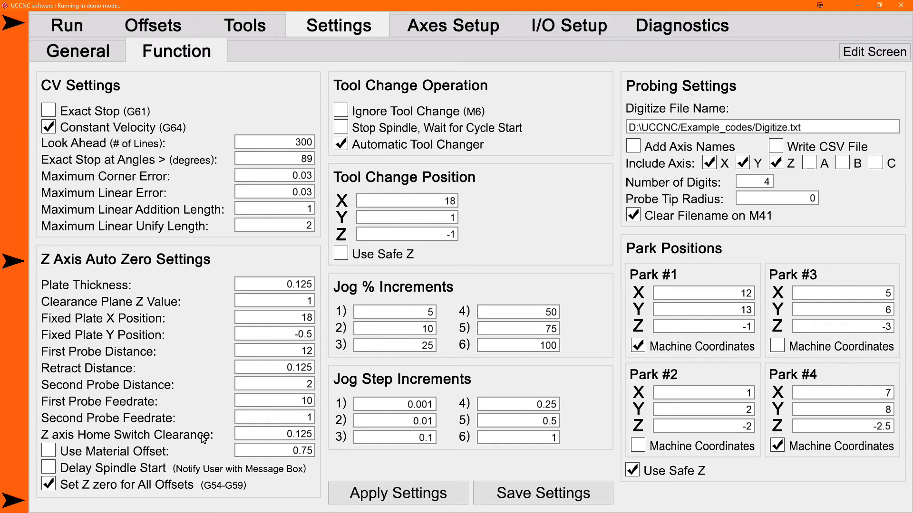
mouse_move(153, 474)
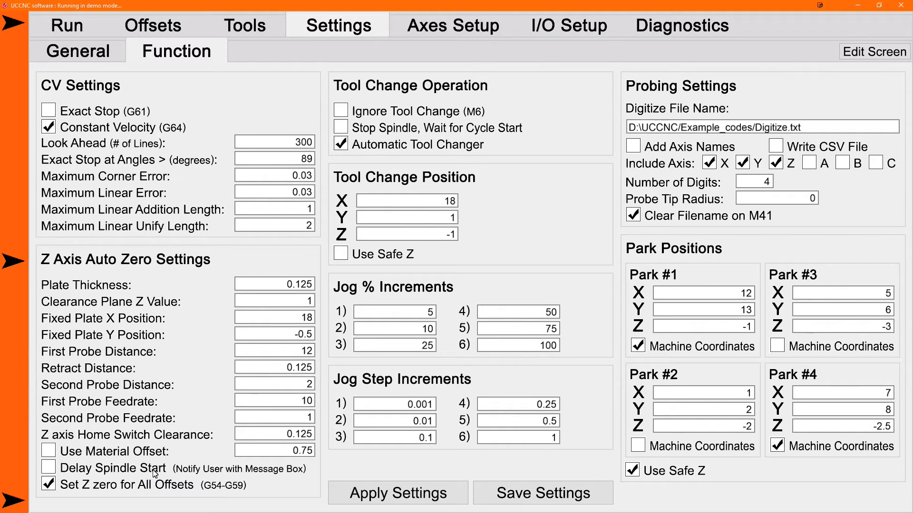
mouse_move(210, 484)
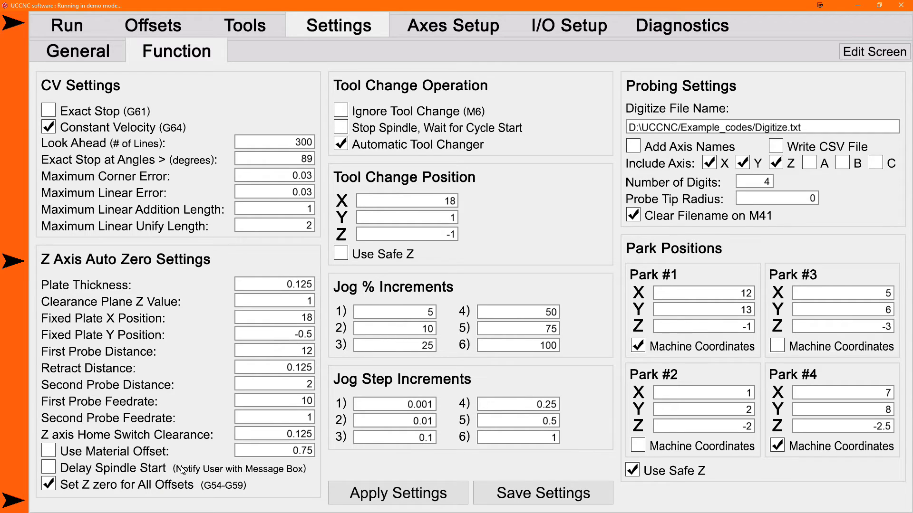
mouse_move(112, 473)
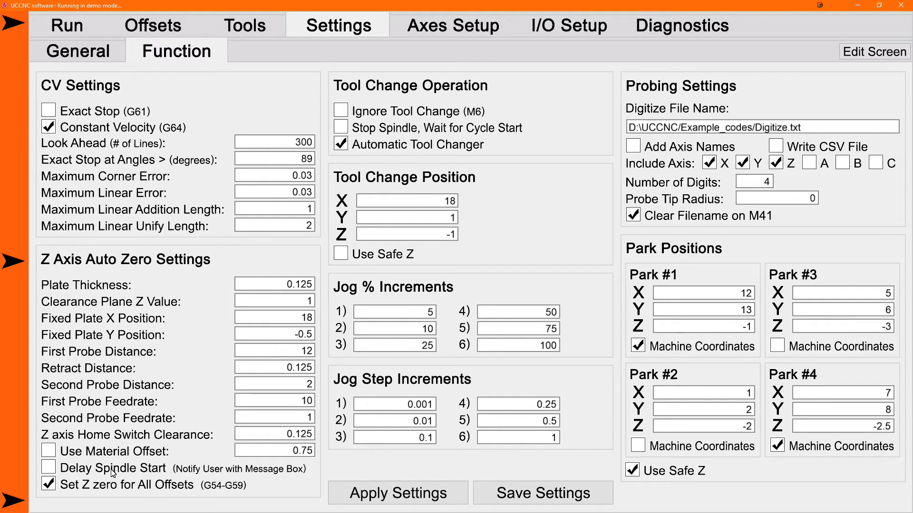
mouse_move(146, 476)
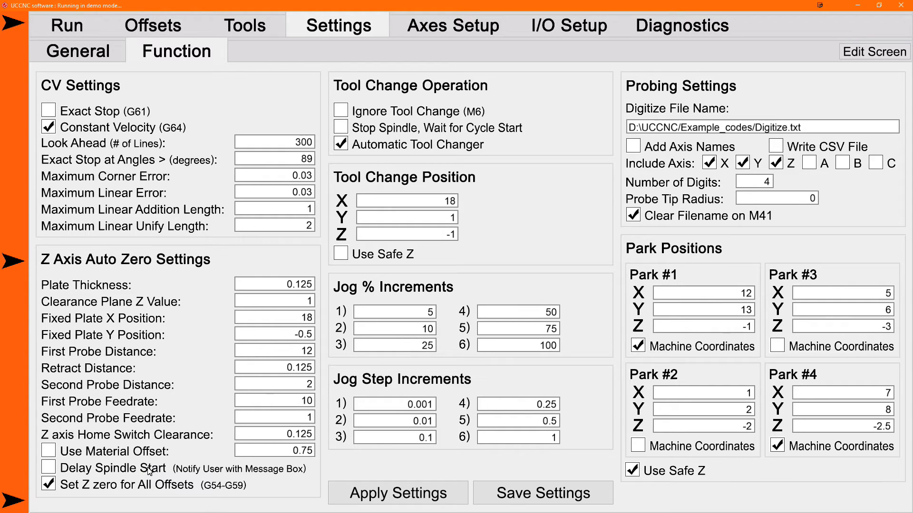
mouse_move(185, 476)
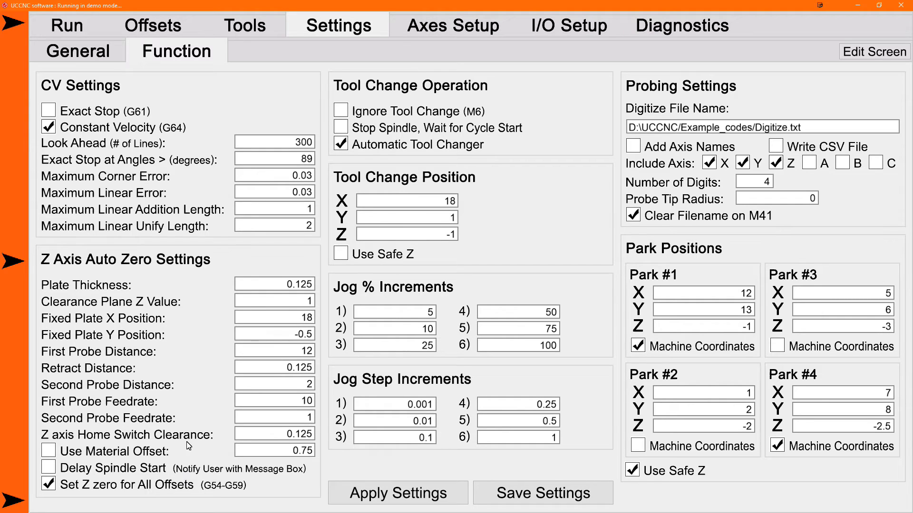
click(48, 484)
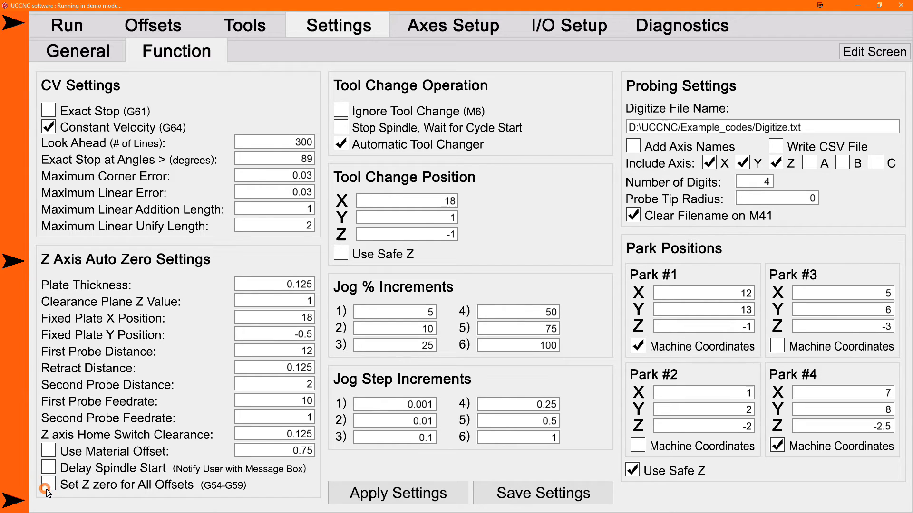
click(48, 484)
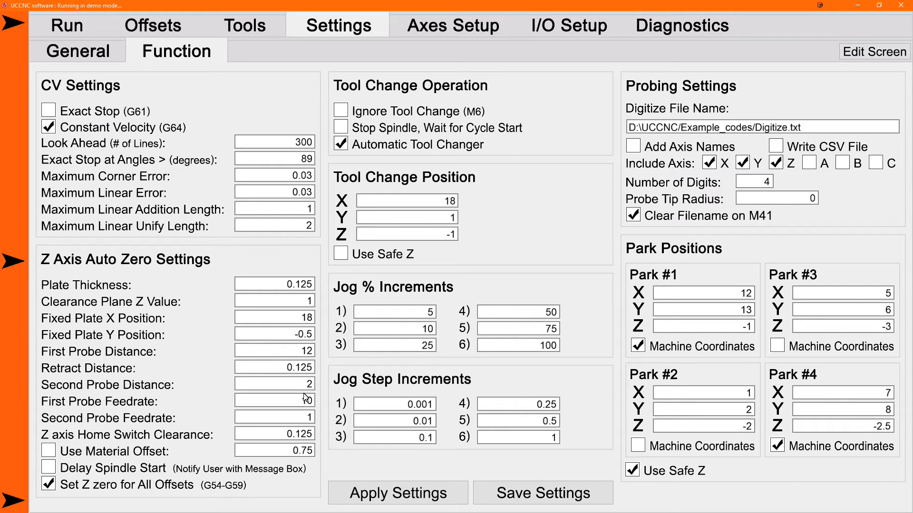
text(10)
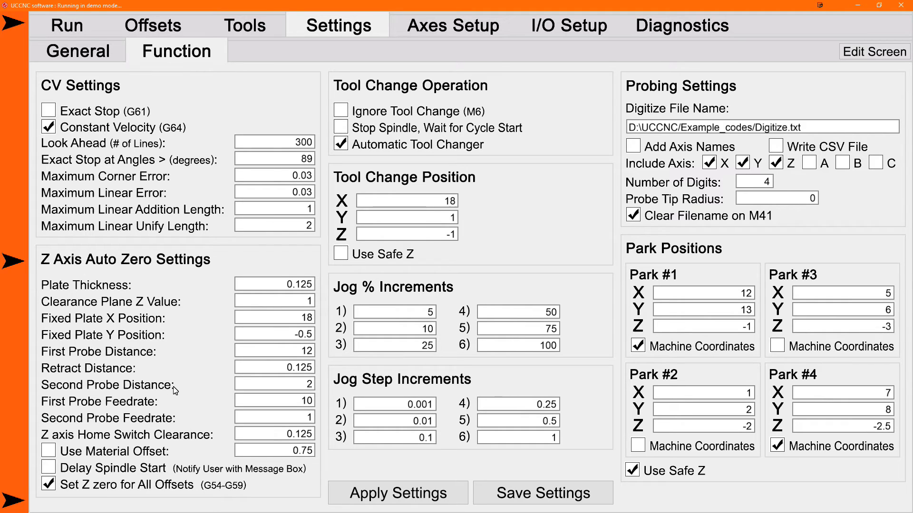
mouse_move(169, 400)
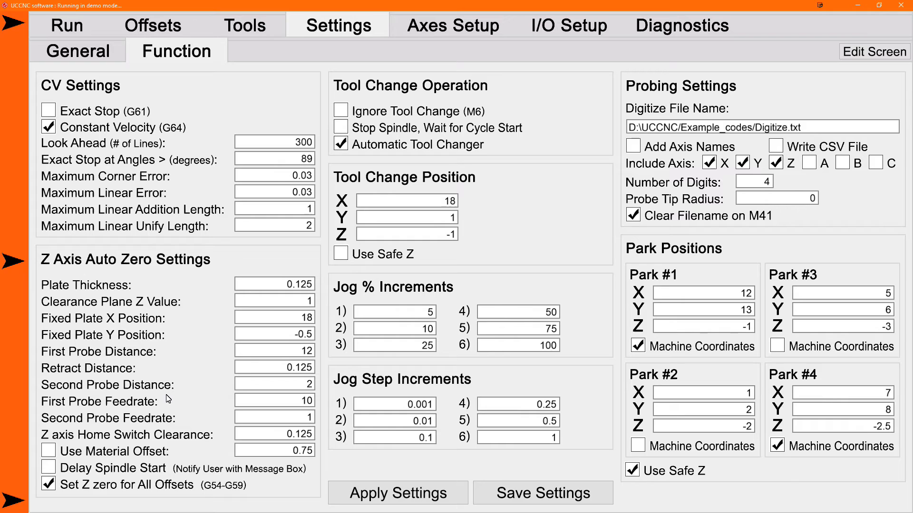
mouse_move(146, 413)
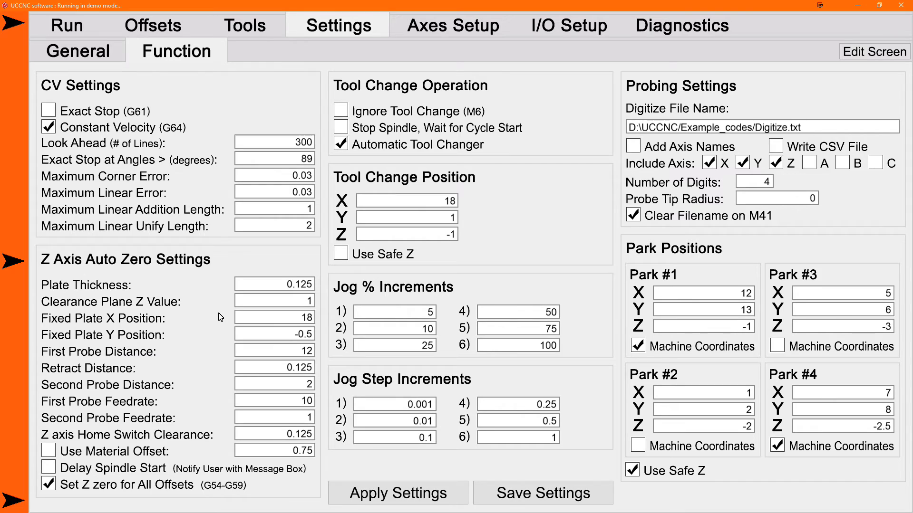
mouse_move(176, 320)
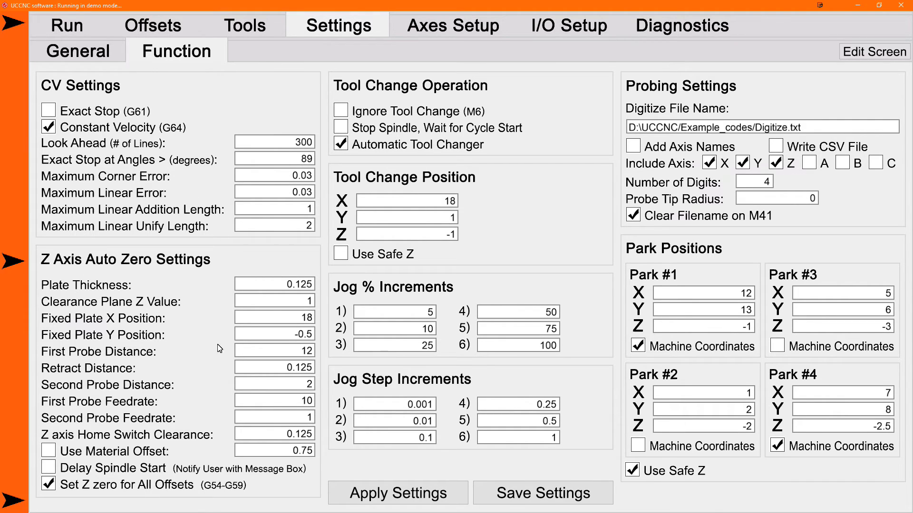
mouse_move(215, 378)
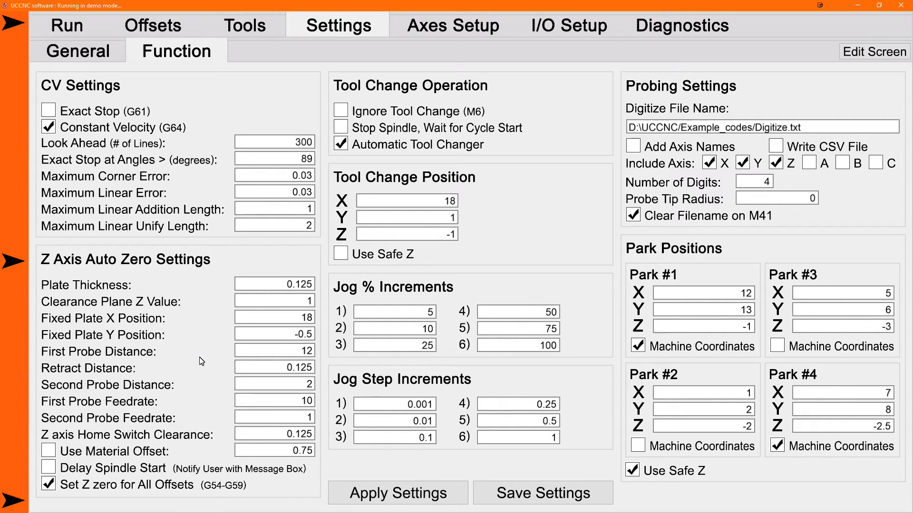
mouse_move(221, 368)
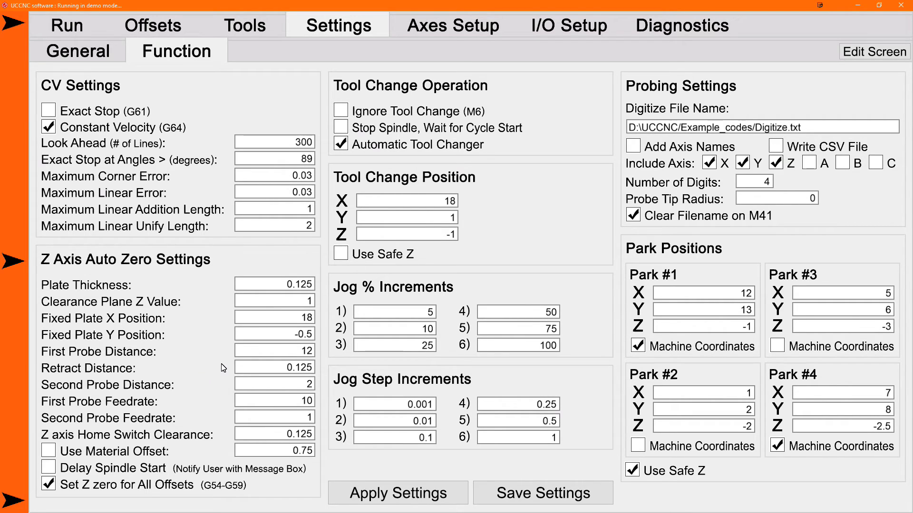
mouse_move(249, 360)
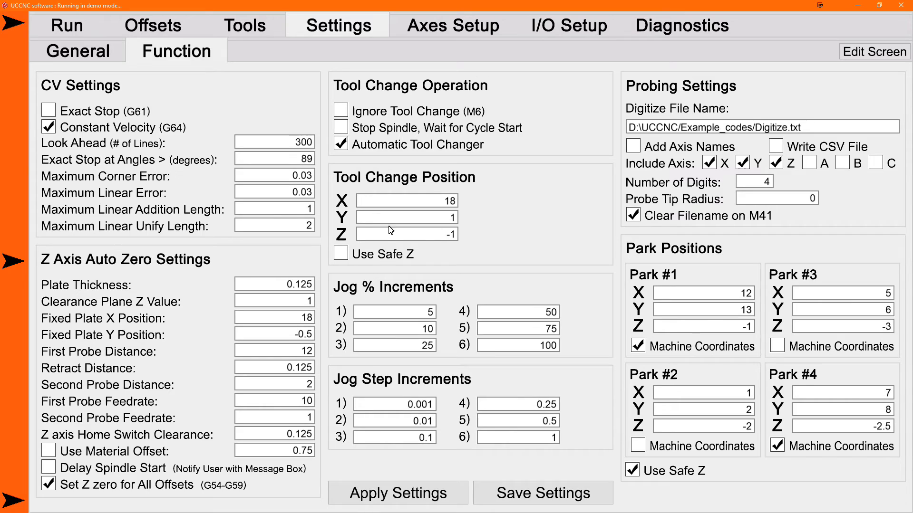
mouse_move(445, 285)
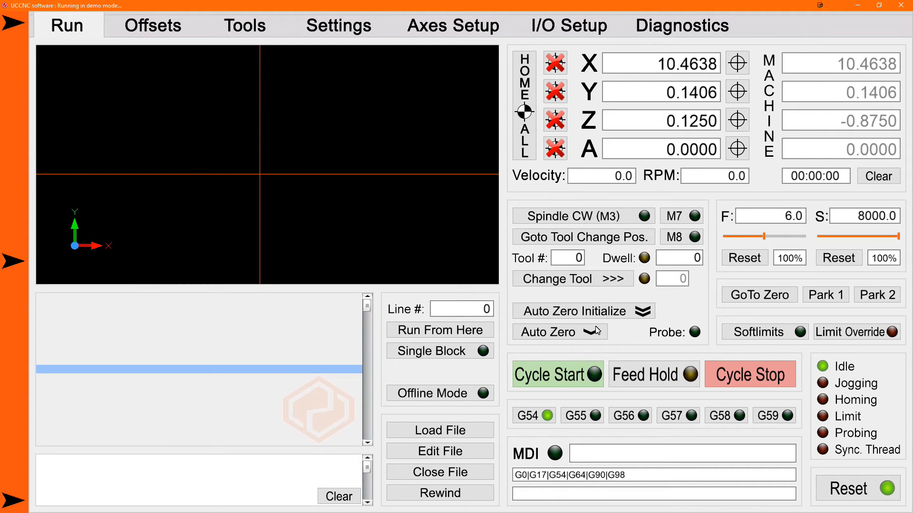
mouse_move(617, 339)
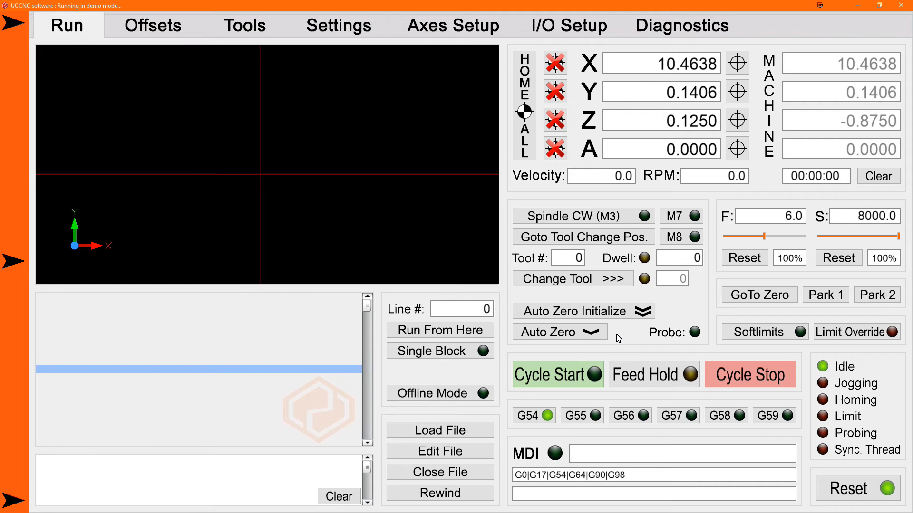
mouse_move(630, 337)
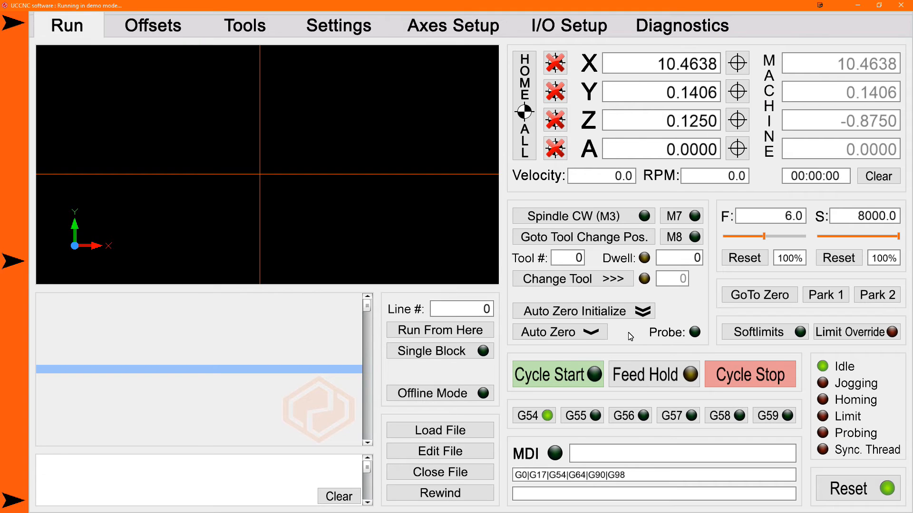
mouse_move(562, 332)
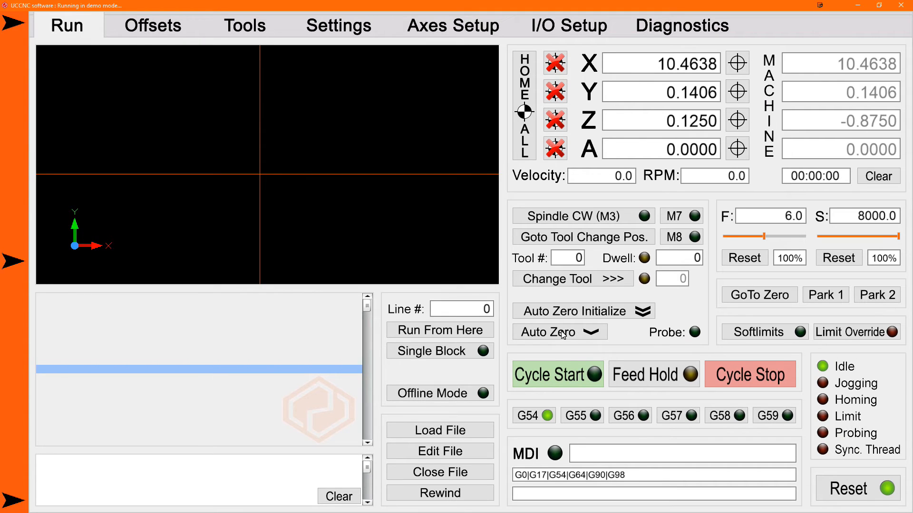
mouse_move(622, 338)
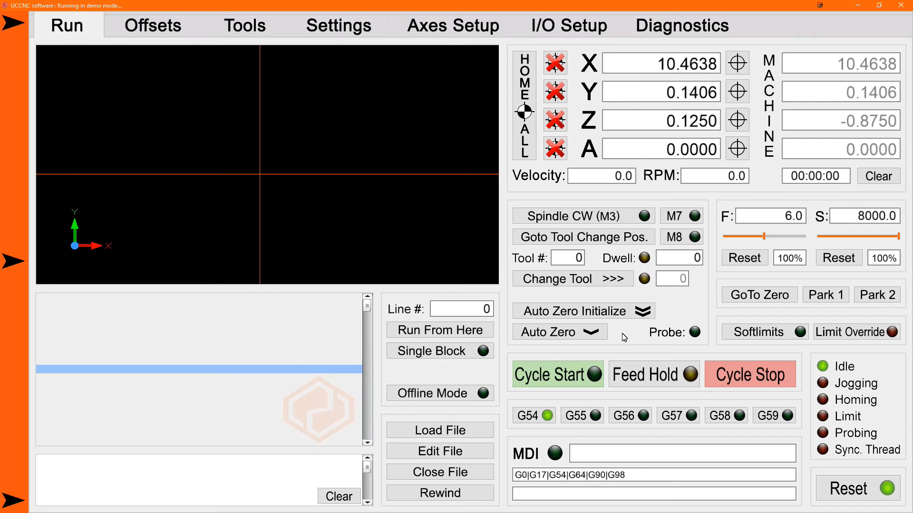
mouse_move(630, 311)
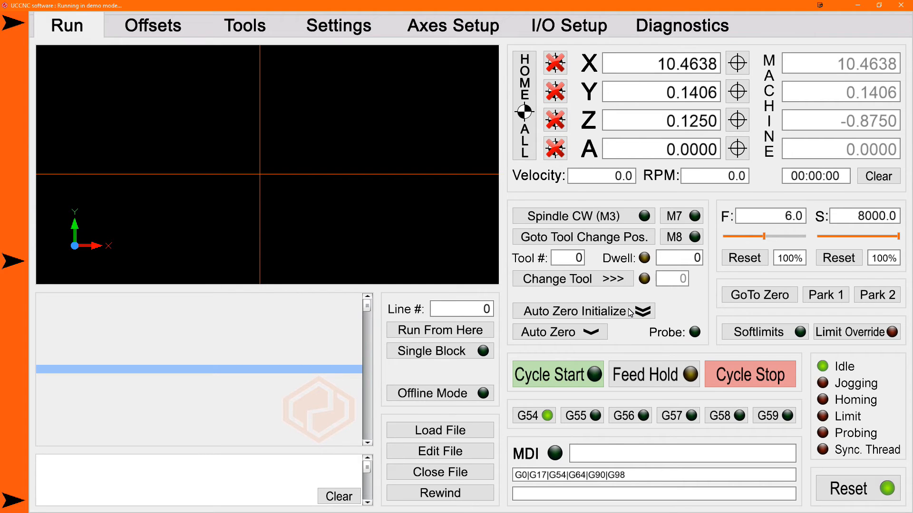
mouse_move(619, 318)
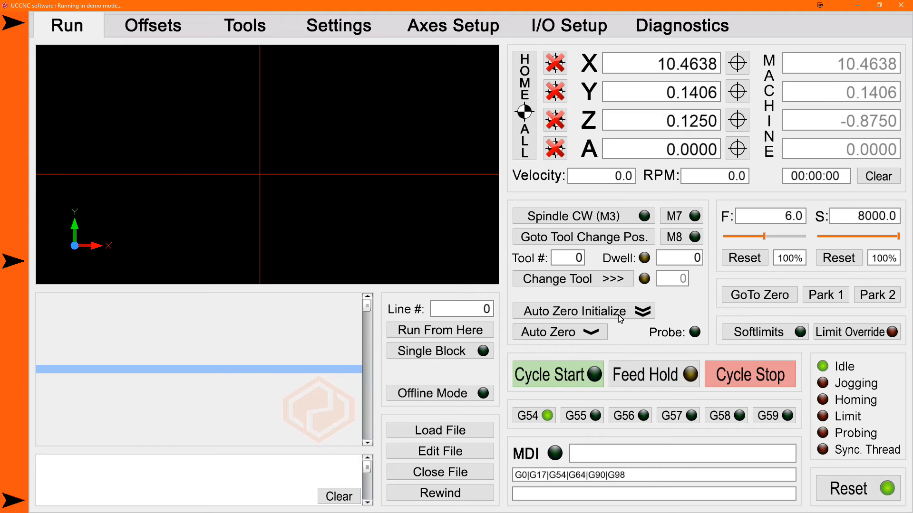
mouse_move(626, 313)
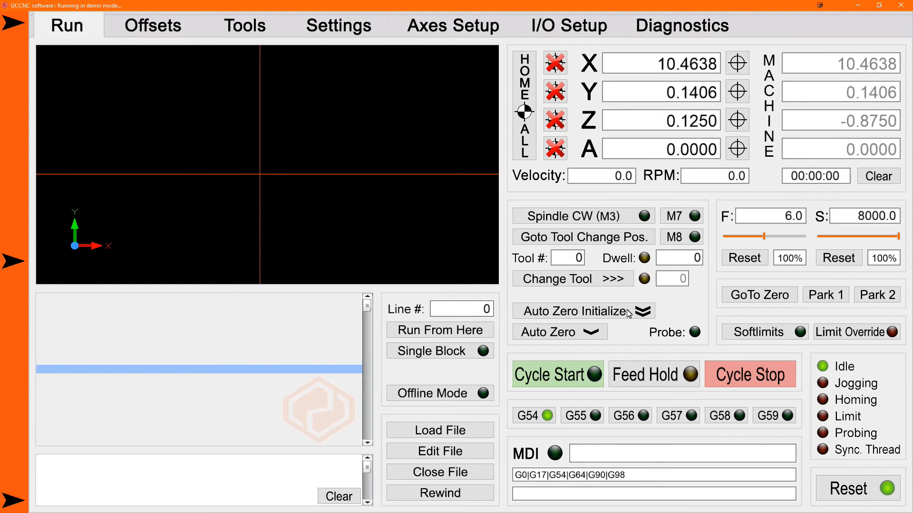
Step: Run Auto Zero Initialize and acknowledge the 'X and Y Axes not Referenced' error
click(576, 311)
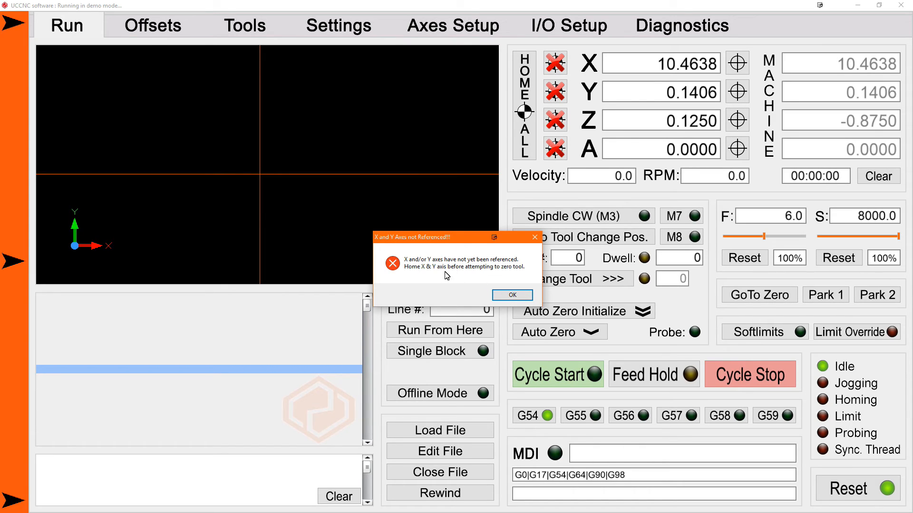
mouse_move(448, 270)
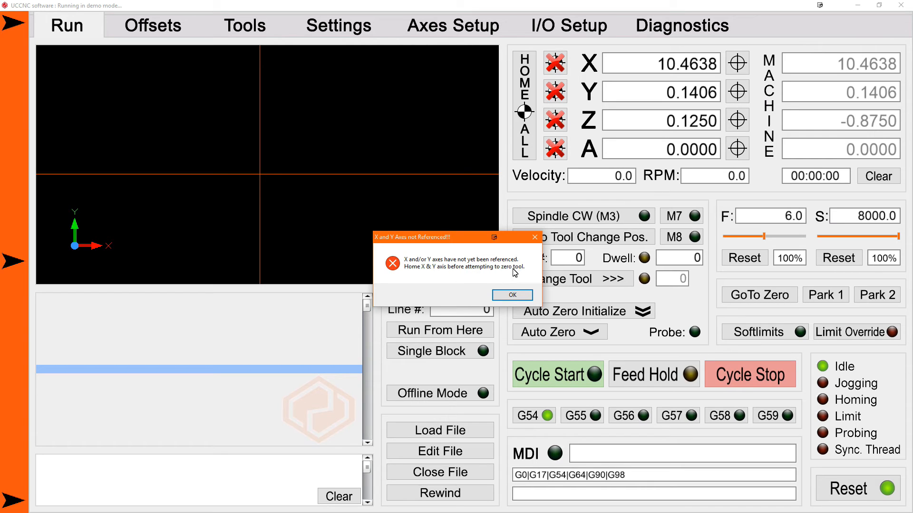
click(511, 295)
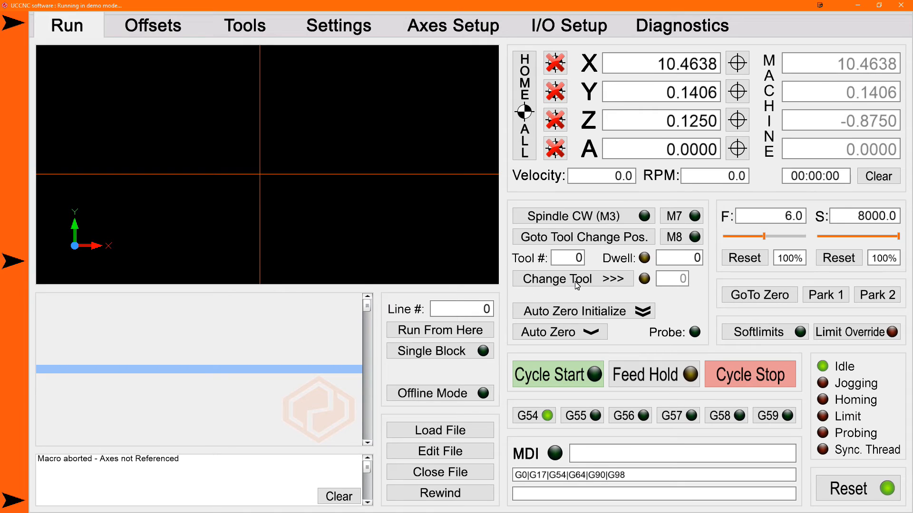
mouse_move(600, 284)
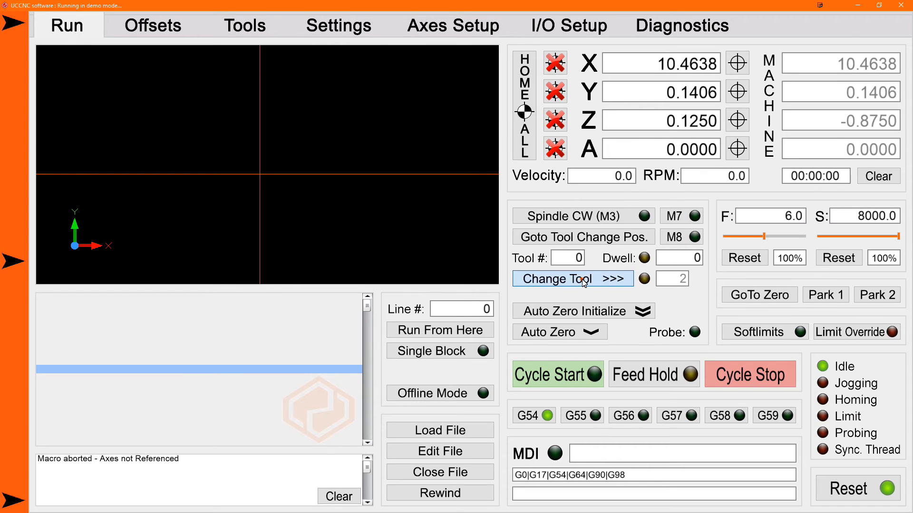
Step: Request a change to tool 2 and acknowledge the 'Fixed Plate Position Not Set' error
click(571, 279)
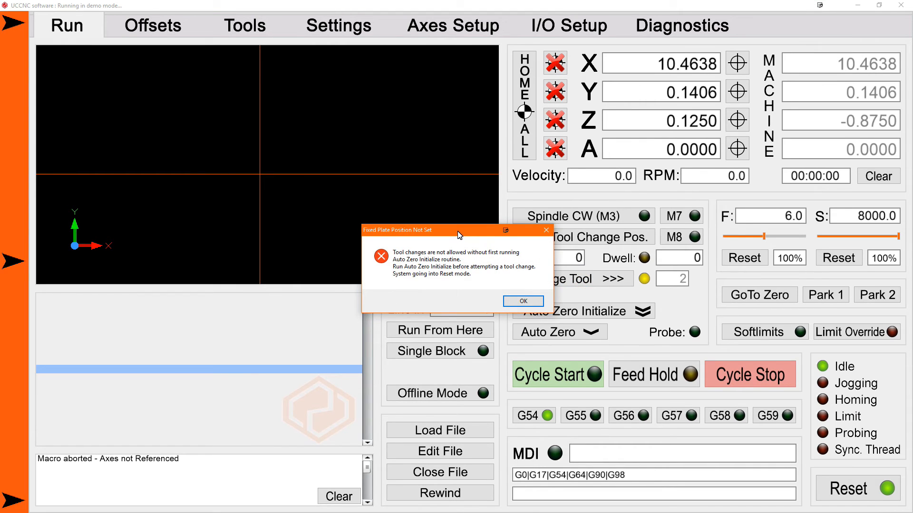
drag(454, 230, 373, 249)
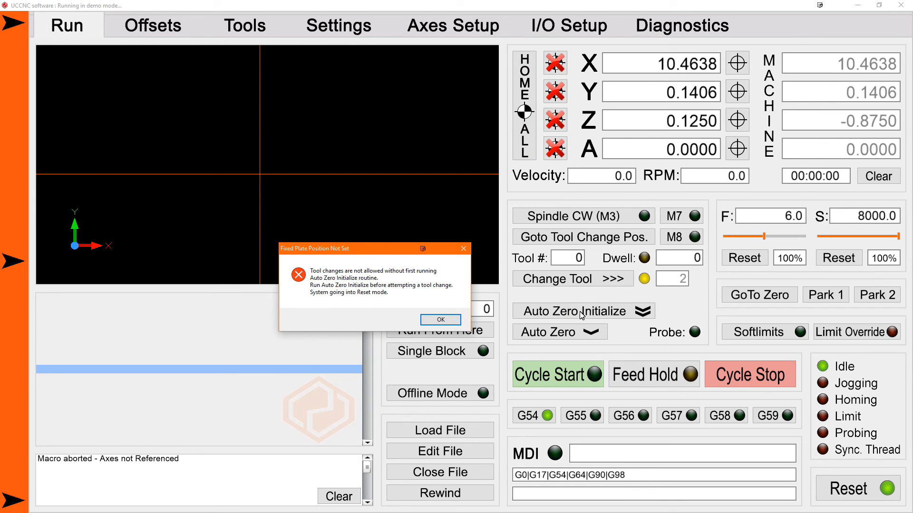
mouse_move(556, 298)
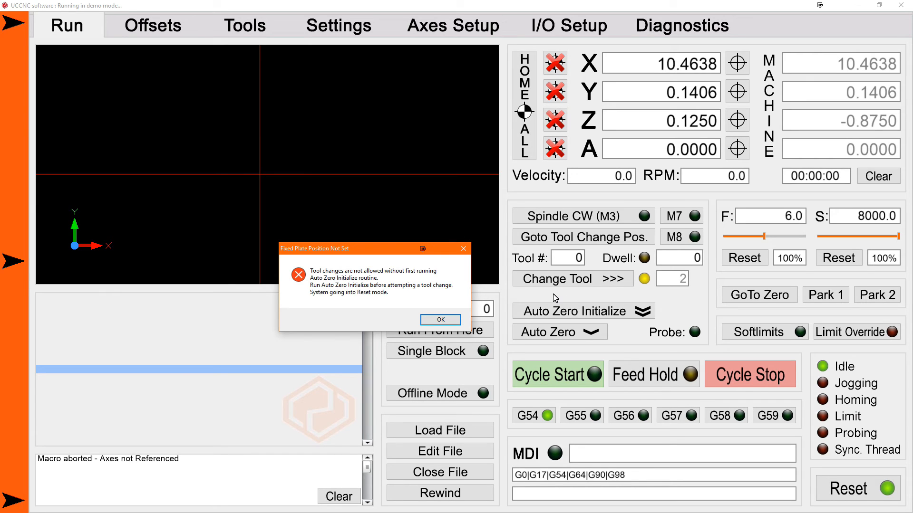
click(440, 319)
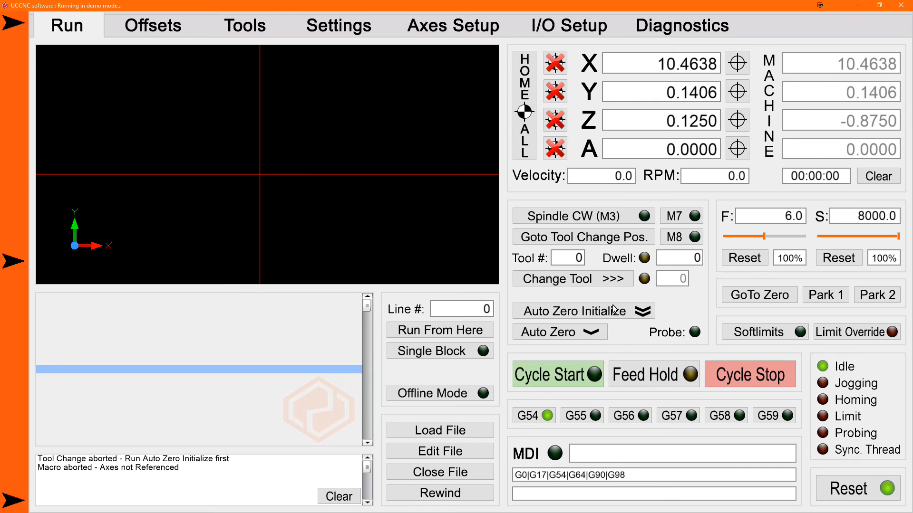
mouse_move(721, 304)
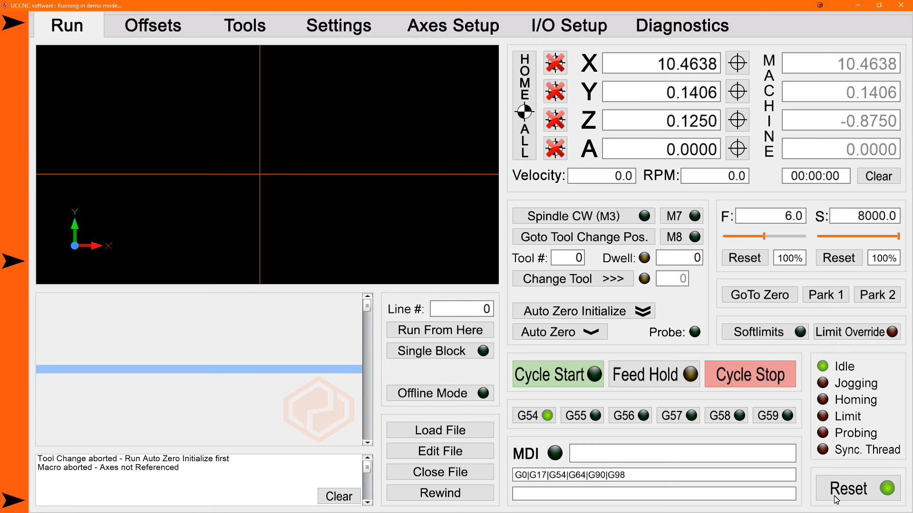
mouse_move(868, 449)
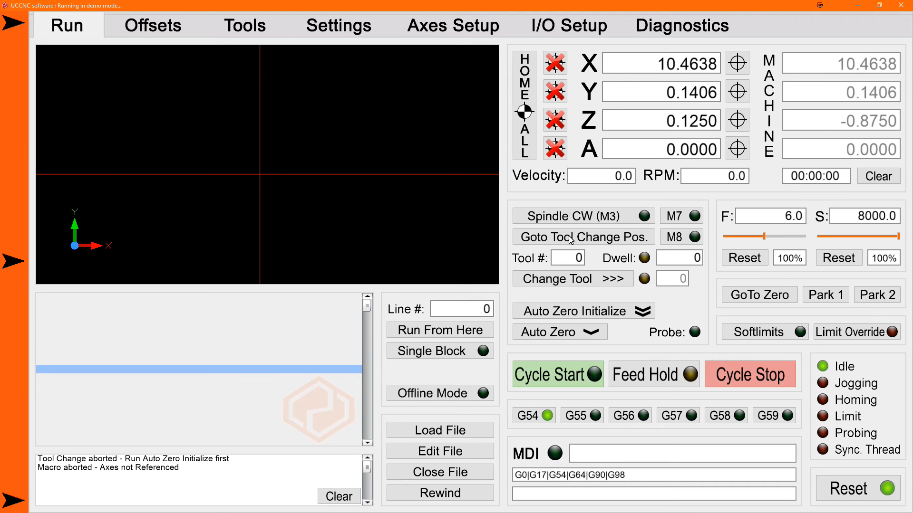
mouse_move(589, 241)
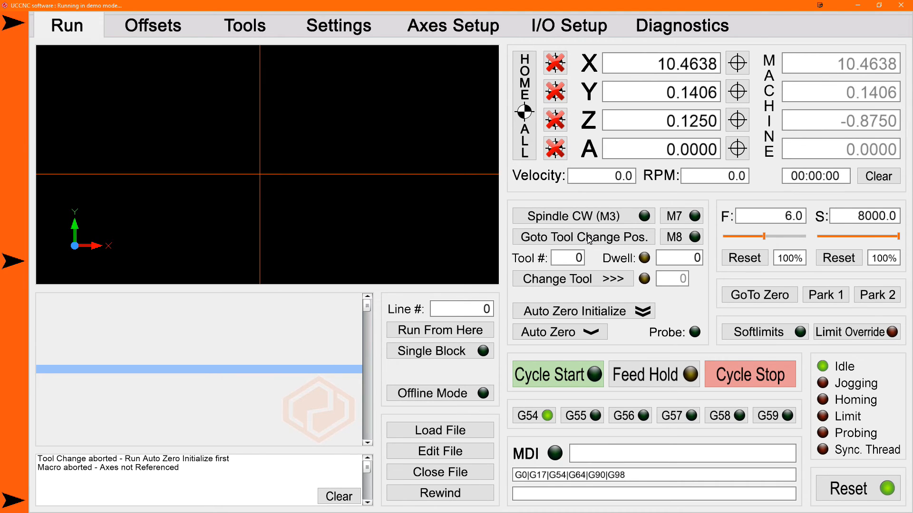
mouse_move(613, 245)
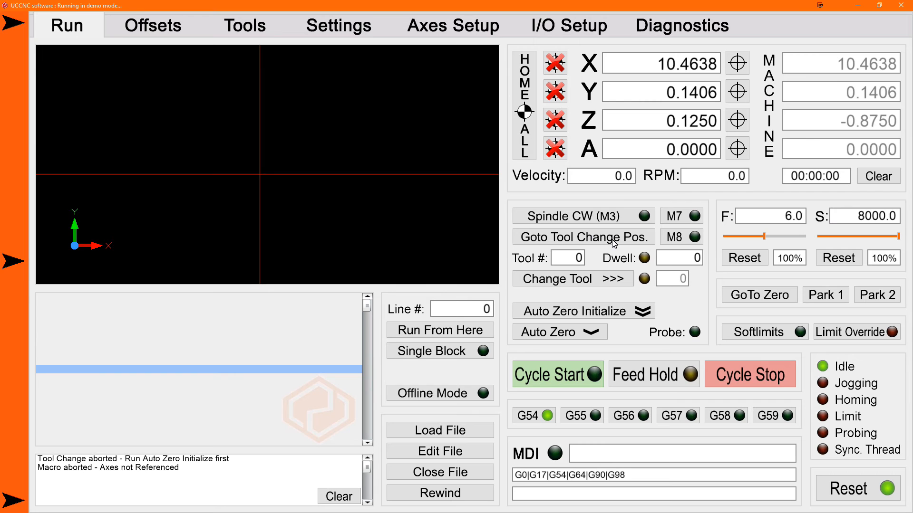
mouse_move(608, 243)
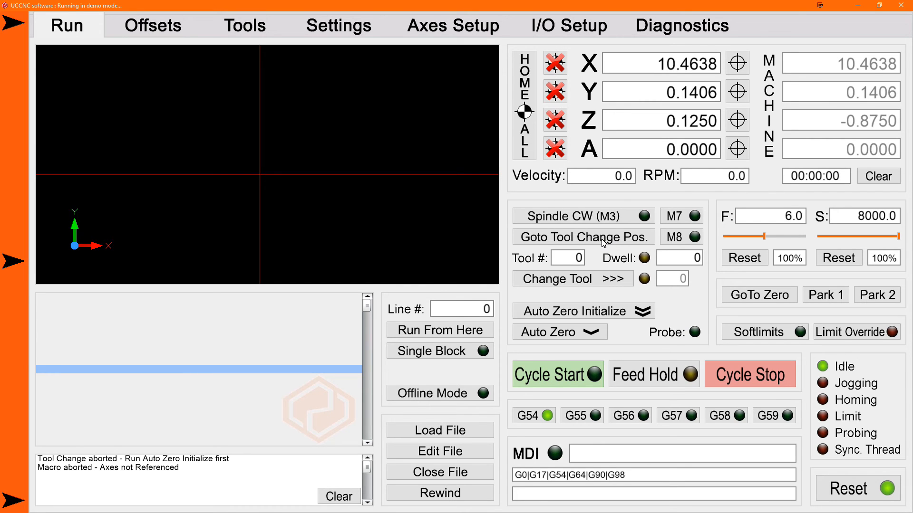
Step: In Function settings, enter 1 for Tool Change Position Y and toggle the Use Safe Z box
click(337, 25)
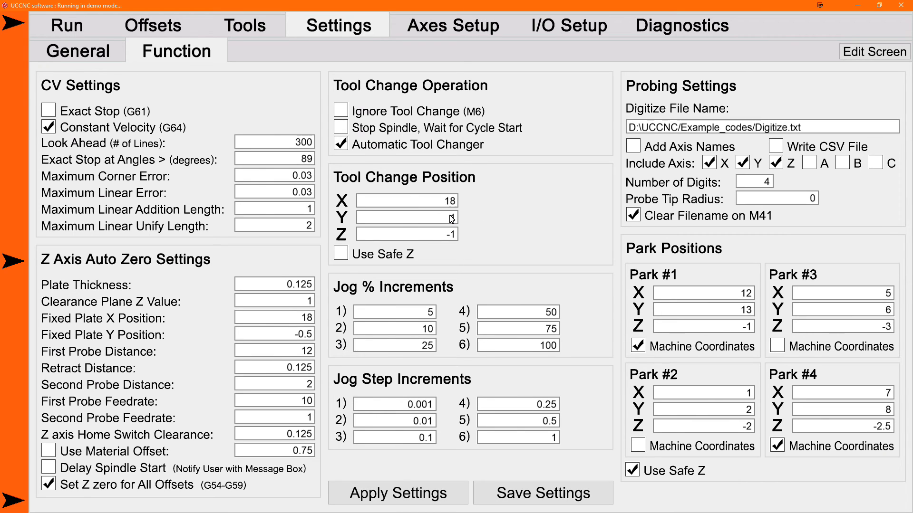
text(1)
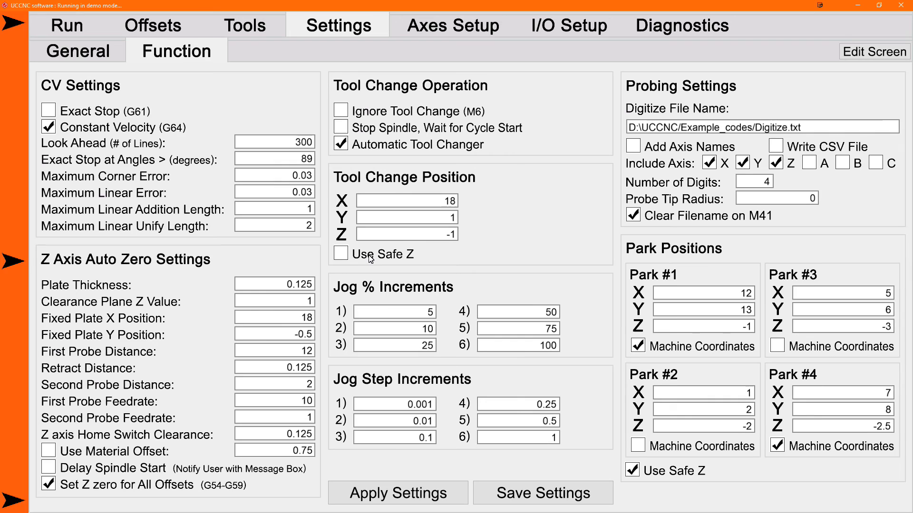
mouse_move(386, 245)
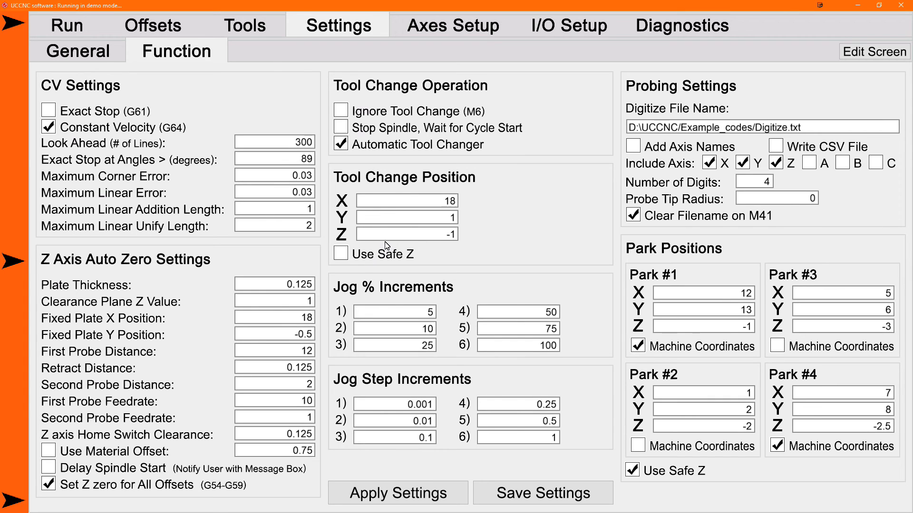
mouse_move(450, 241)
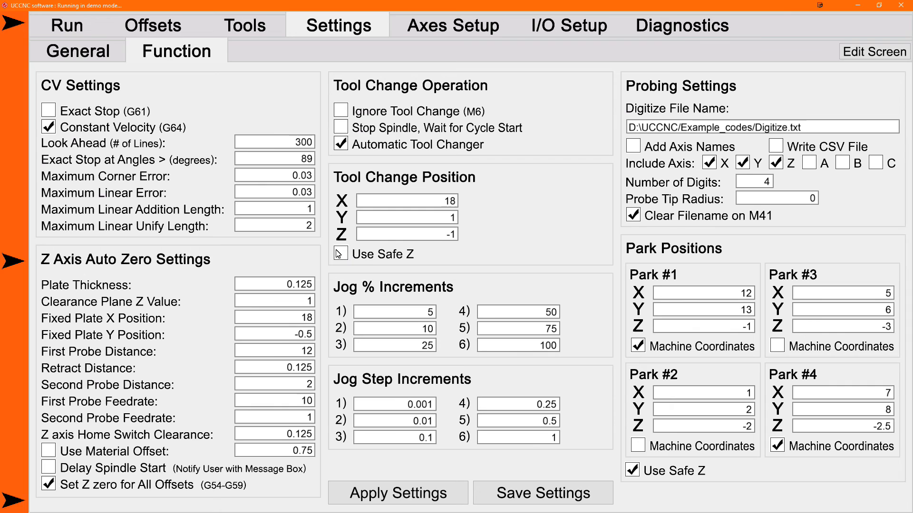
click(340, 254)
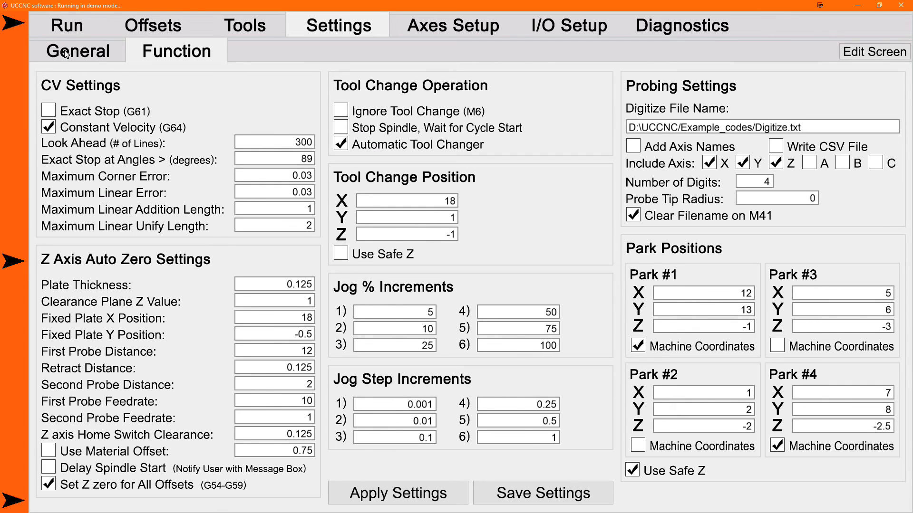
click(78, 51)
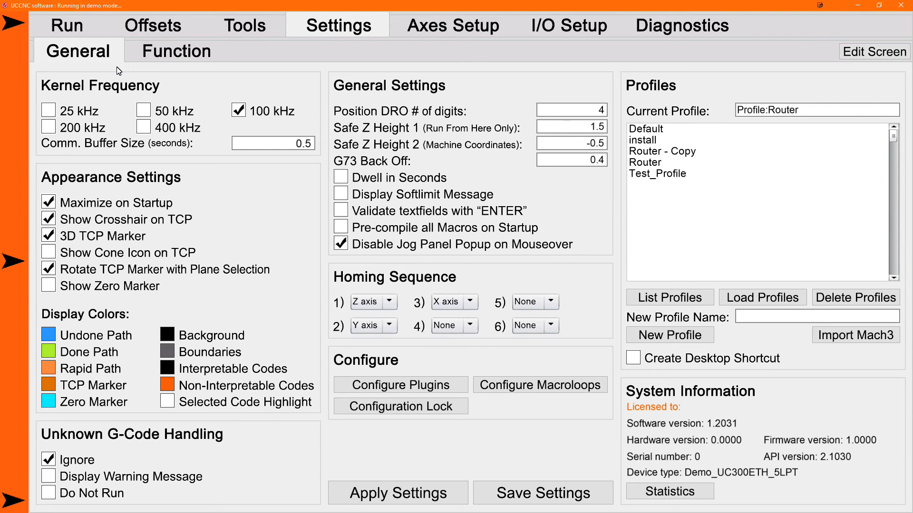
mouse_move(460, 176)
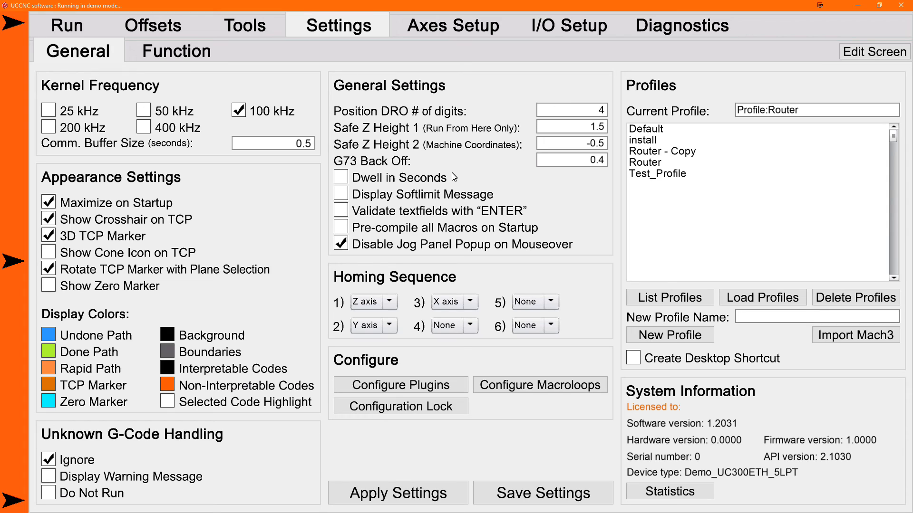
mouse_move(428, 127)
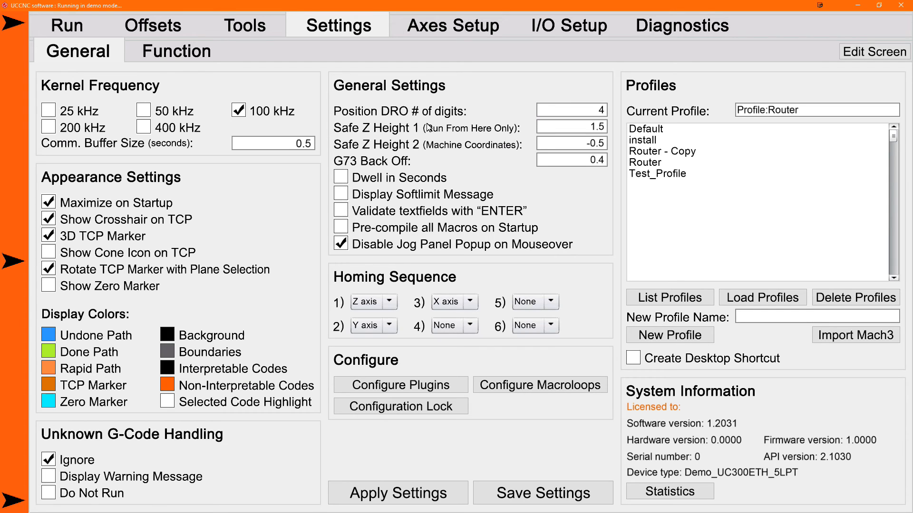
mouse_move(459, 138)
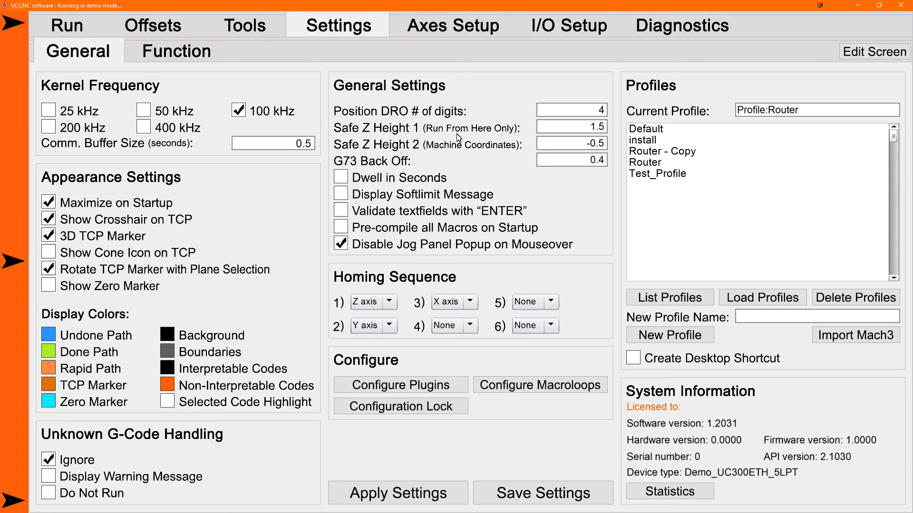
mouse_move(489, 134)
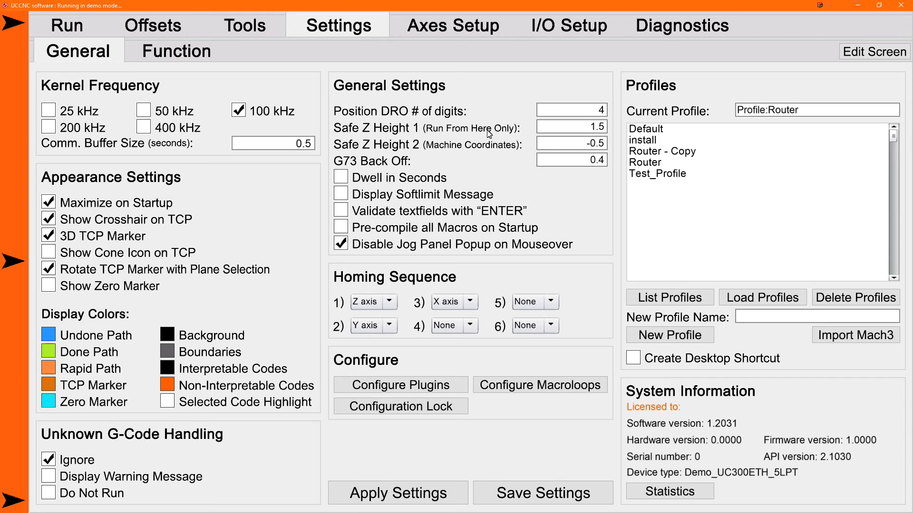
mouse_move(563, 131)
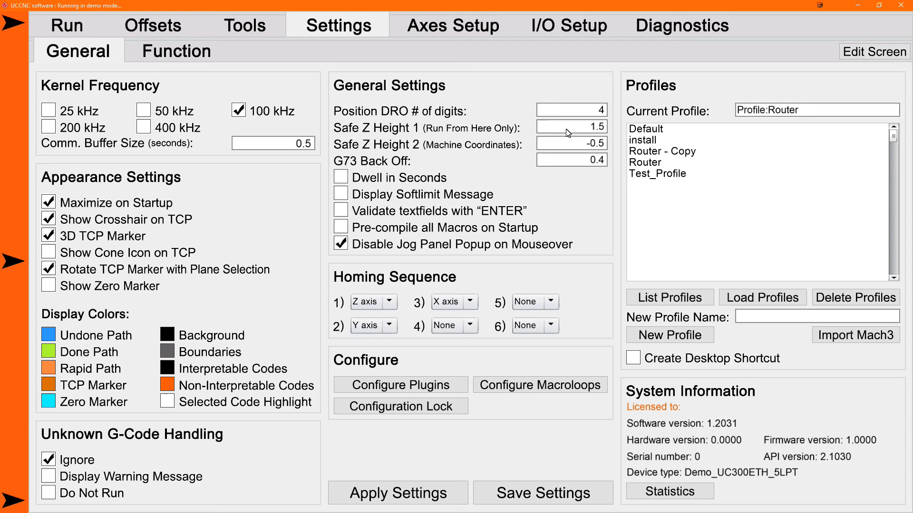
mouse_move(563, 132)
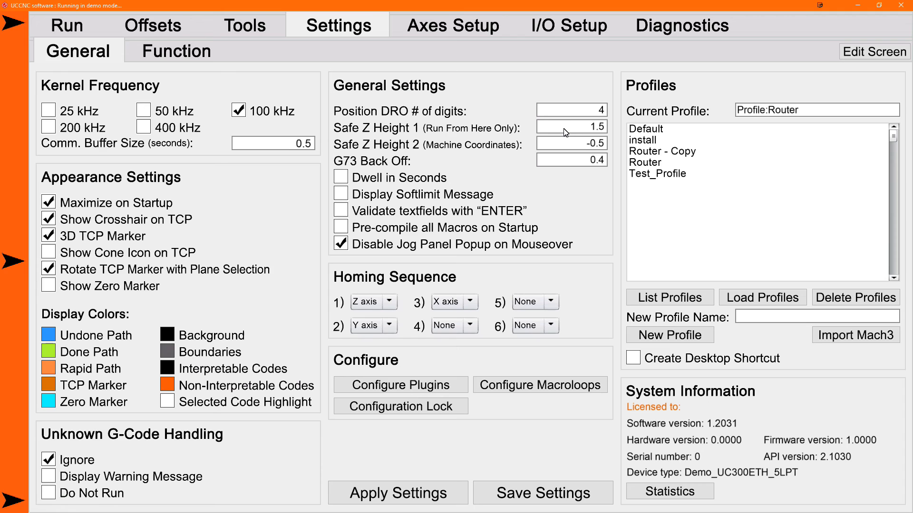
mouse_move(407, 149)
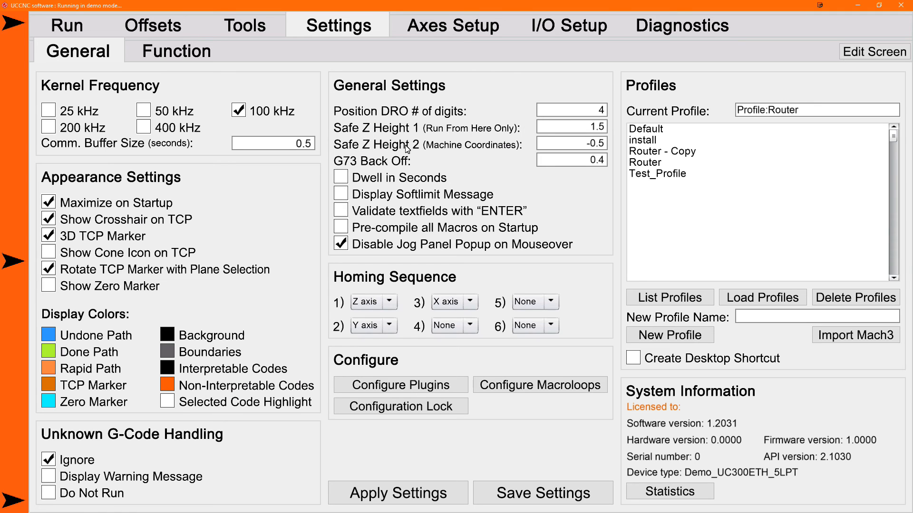
mouse_move(568, 151)
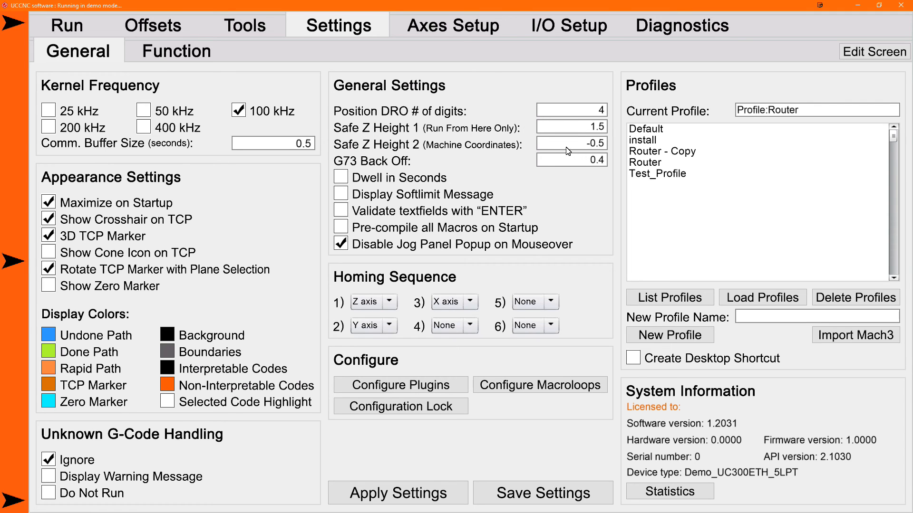
mouse_move(548, 151)
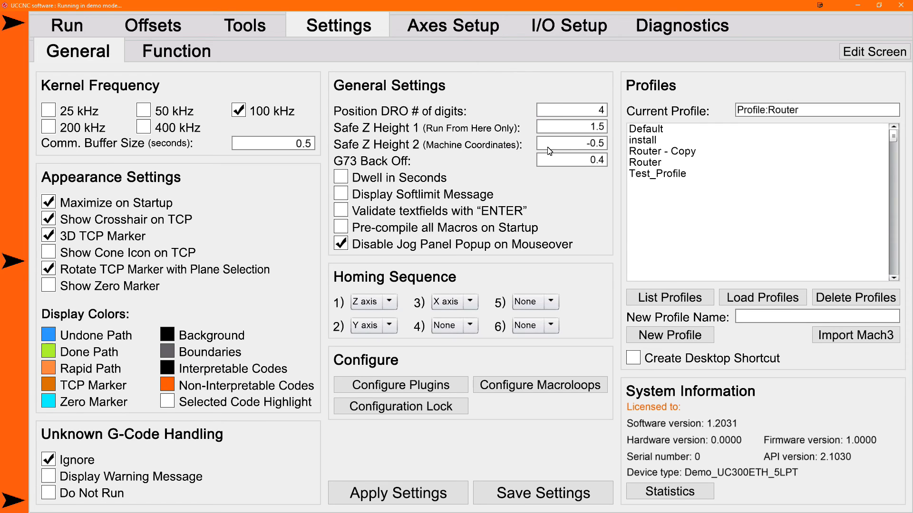
mouse_move(553, 146)
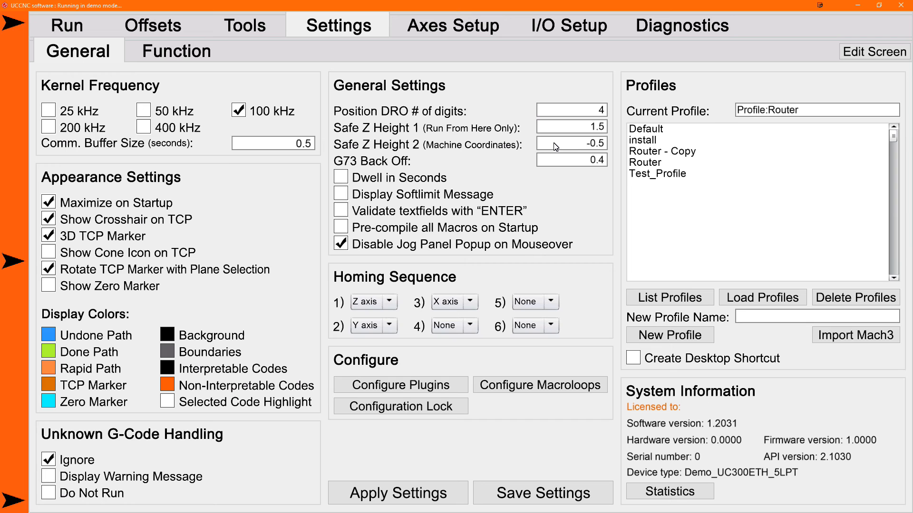
mouse_move(231, 51)
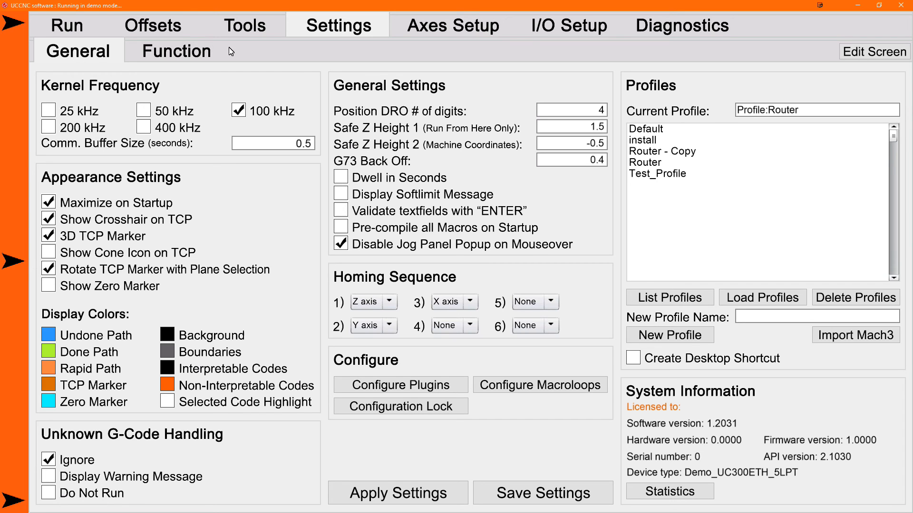
click(176, 50)
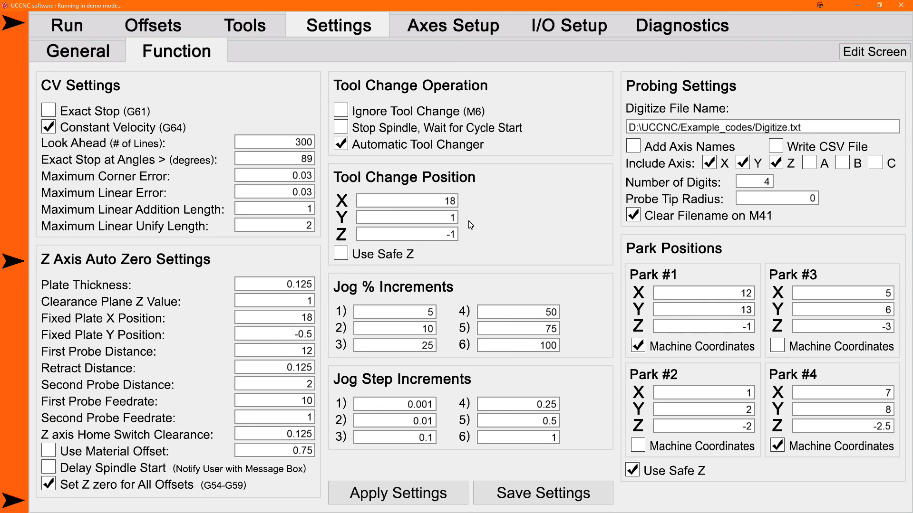
mouse_move(327, 256)
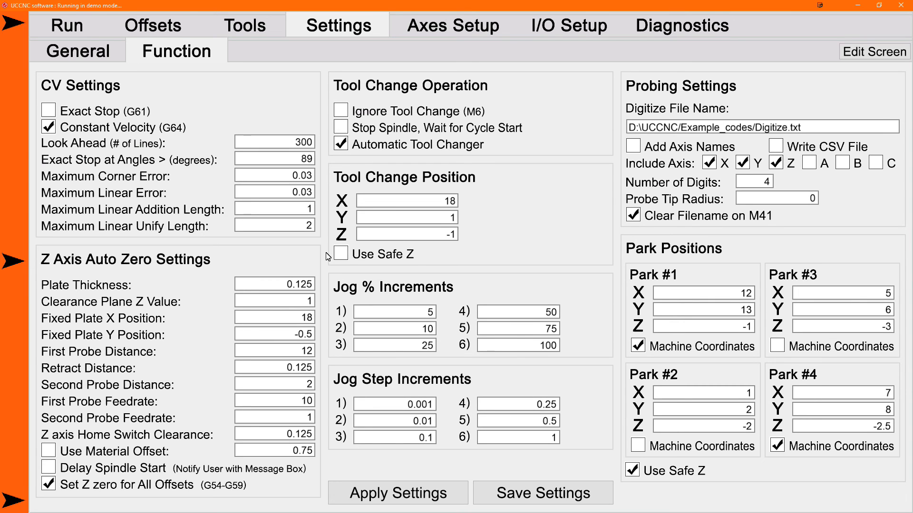
Step: From the Run screen, send the machine to the tool change position and acknowledge the Axis not Referenced error
click(66, 25)
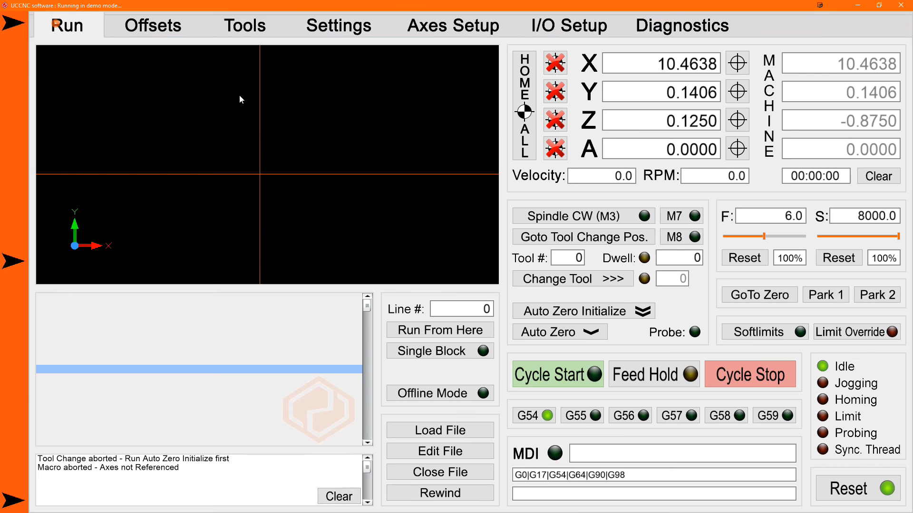
mouse_move(592, 243)
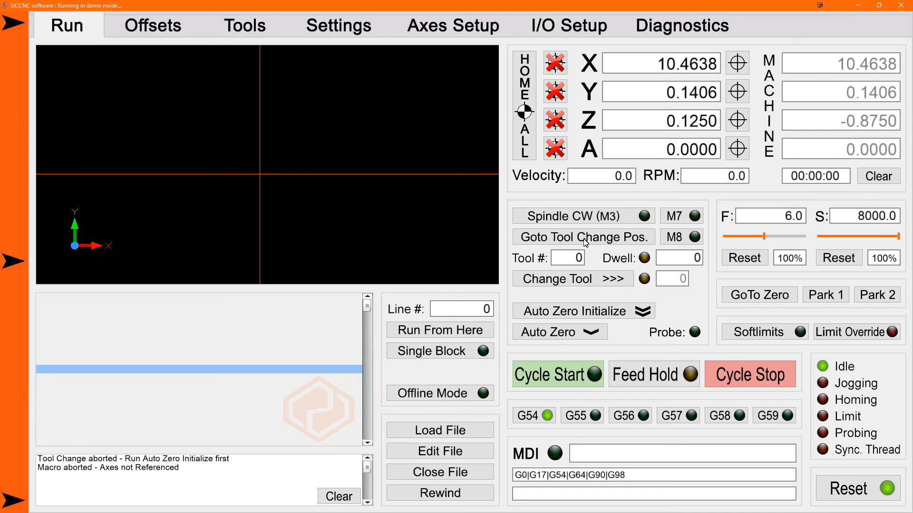
mouse_move(564, 235)
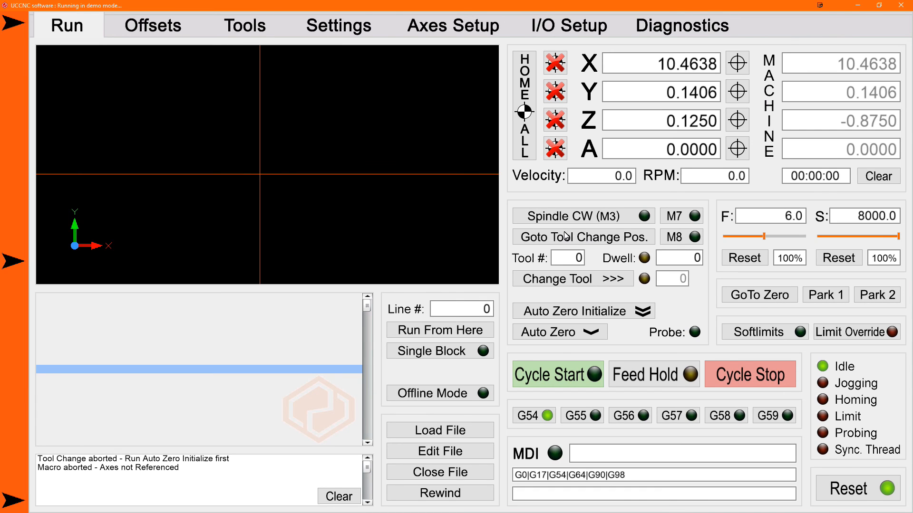
mouse_move(595, 246)
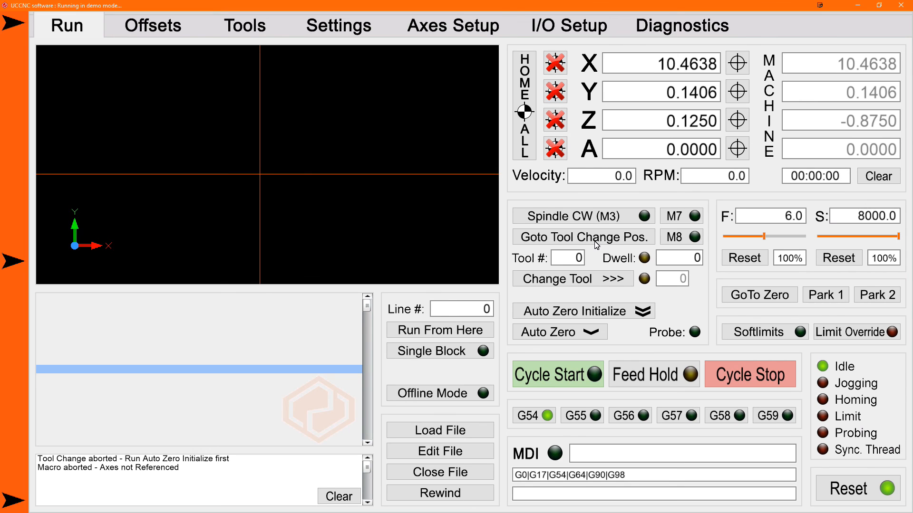
click(583, 236)
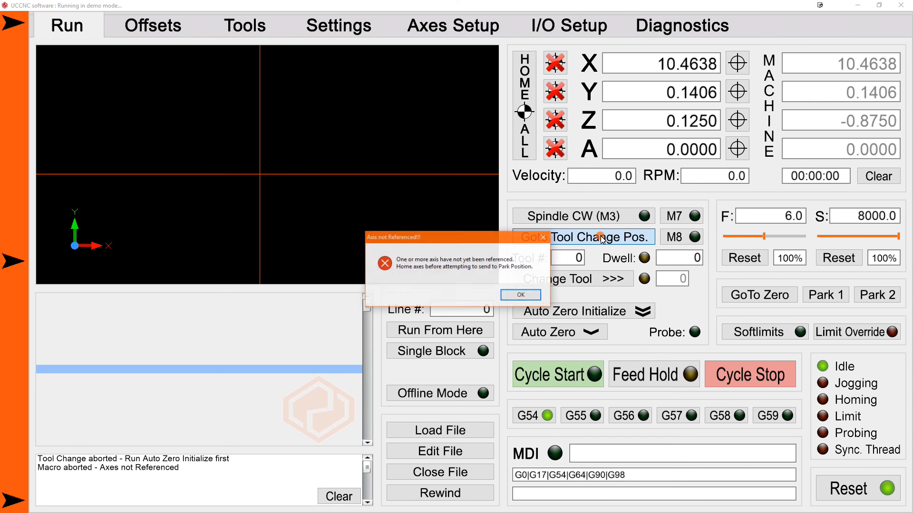
click(519, 295)
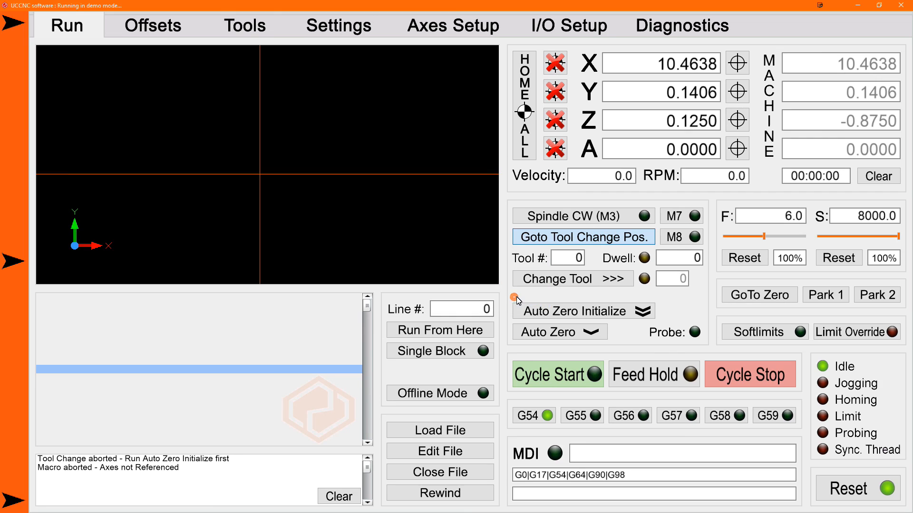
mouse_move(516, 301)
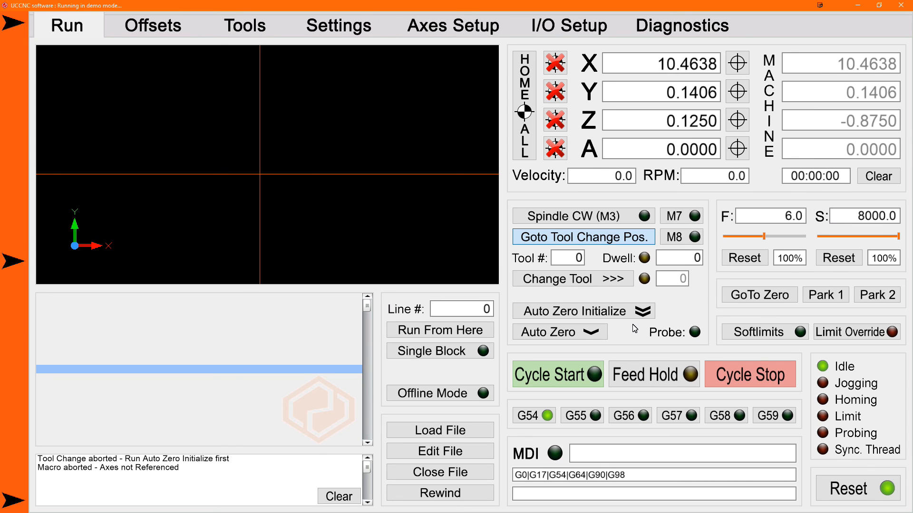
mouse_move(624, 339)
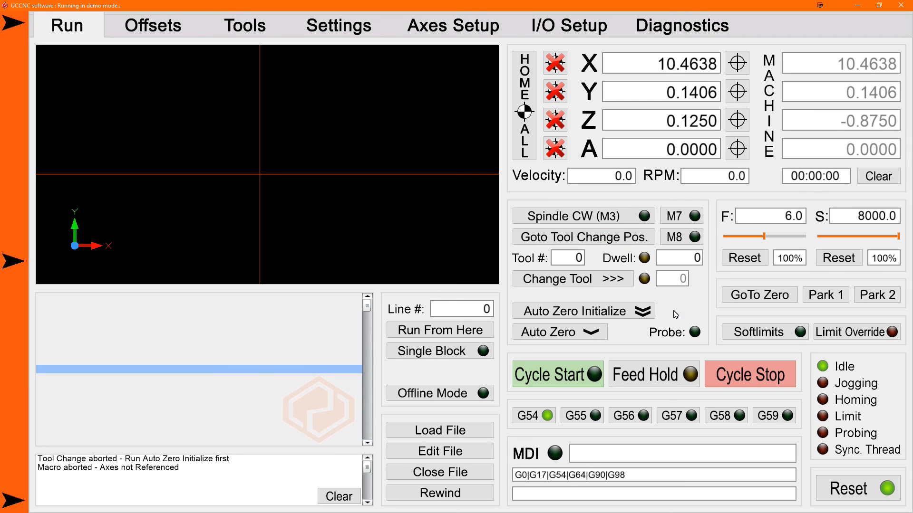
mouse_move(688, 306)
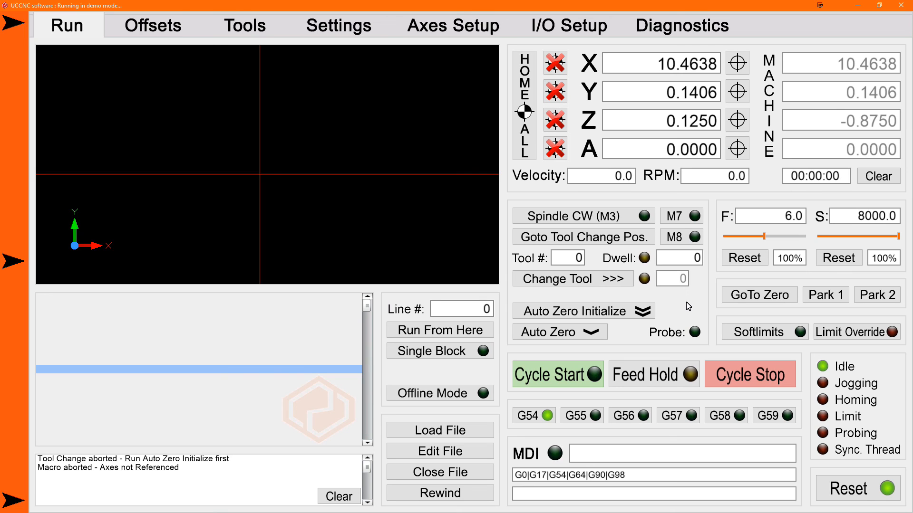
mouse_move(669, 314)
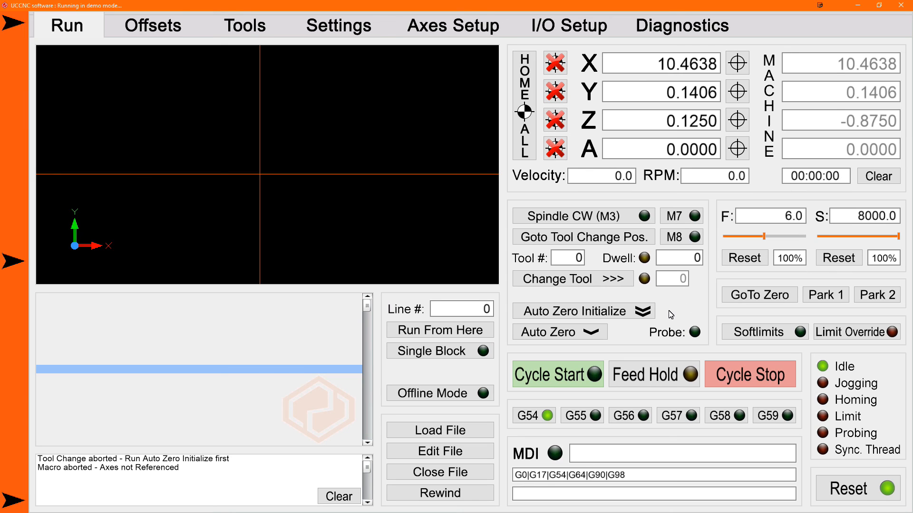
mouse_move(688, 311)
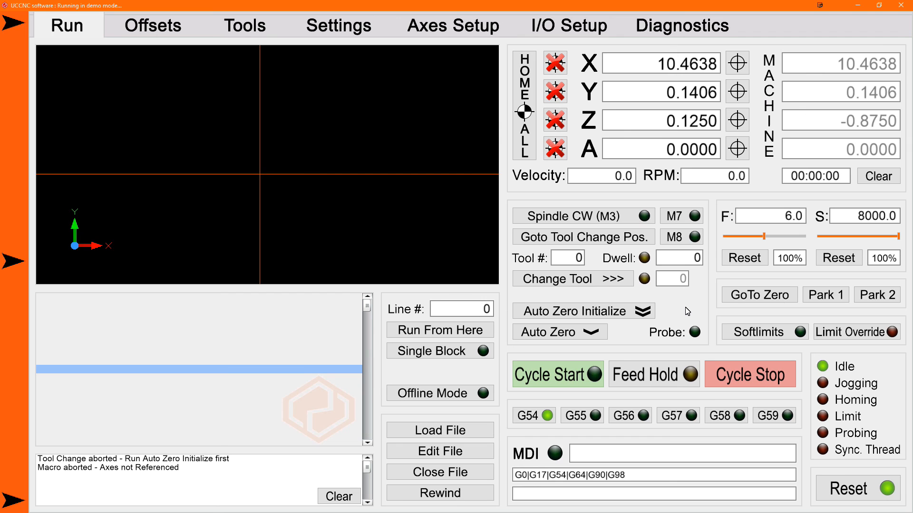